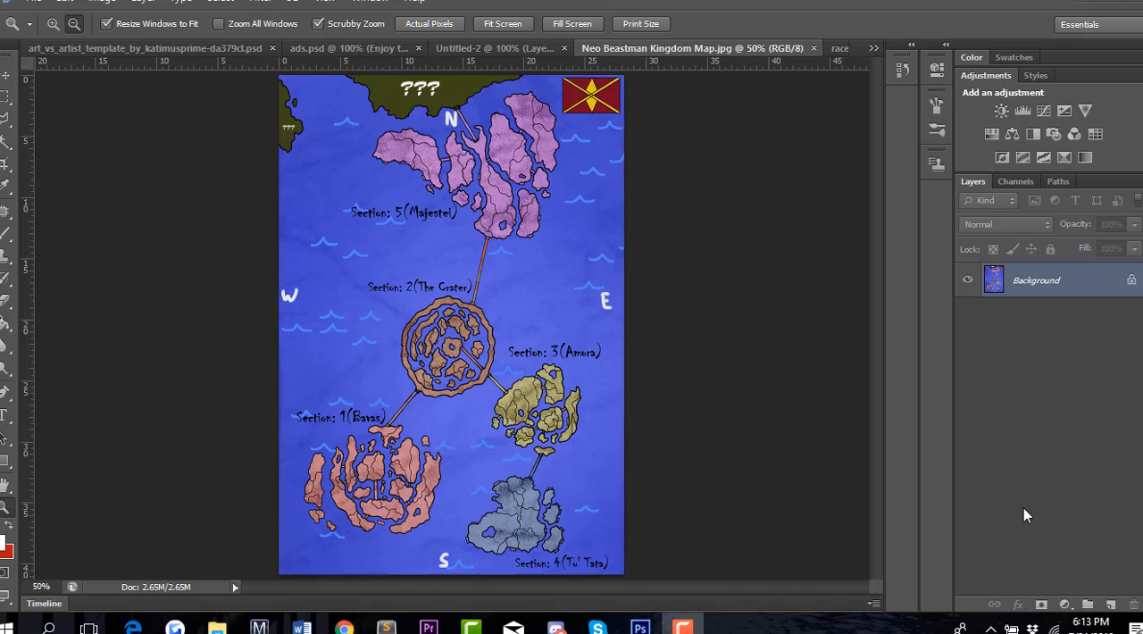
mouse_move(796, 564)
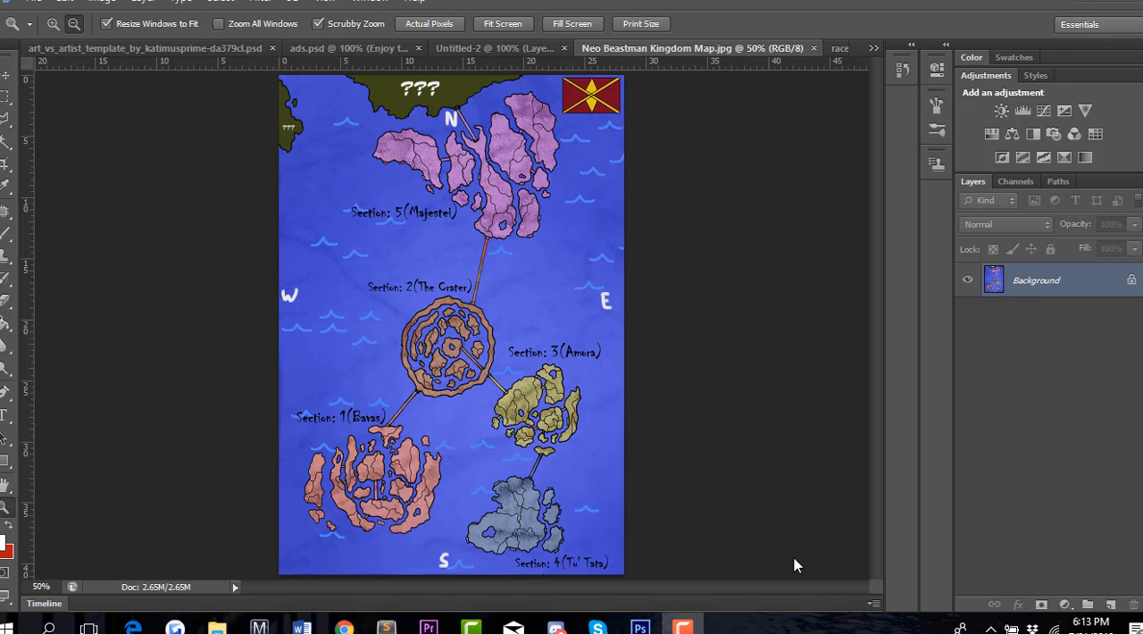
mouse_move(93, 432)
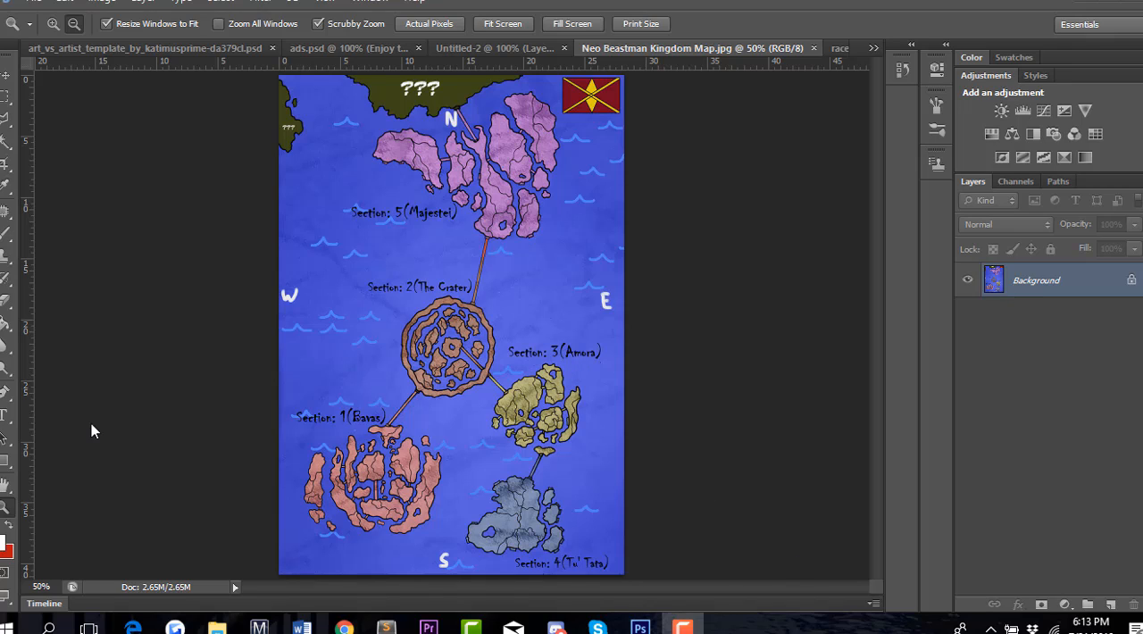
mouse_move(268, 216)
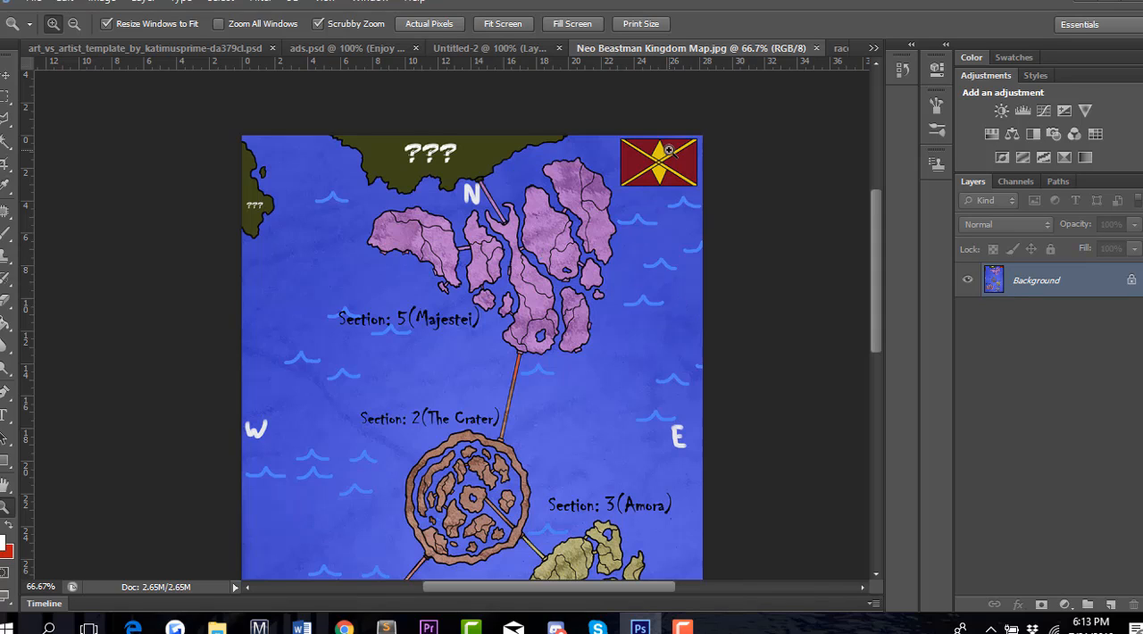
mouse_move(535, 264)
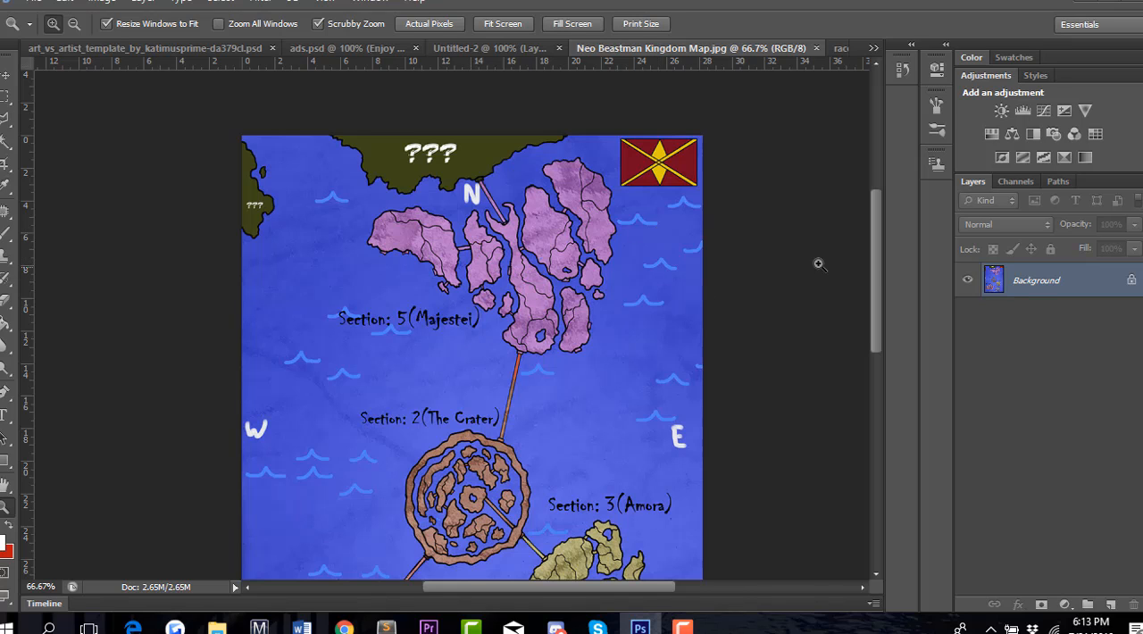
- Scroll the map down to the southern islands Bavas, Amora and Tu' Tata
scroll("down", 3)
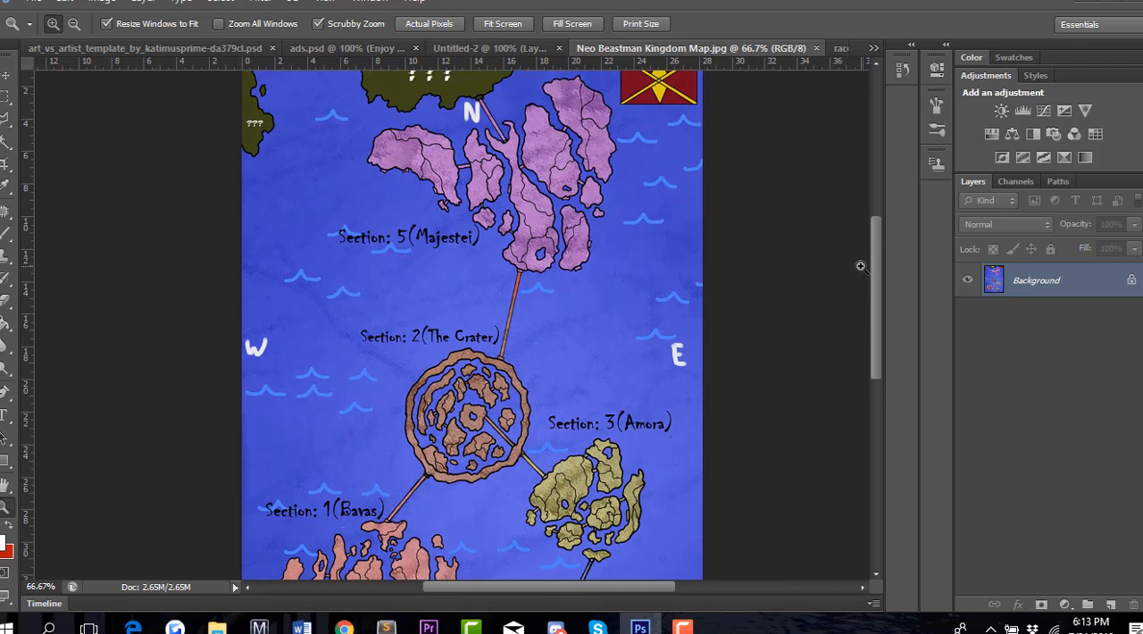
scroll("down", 3)
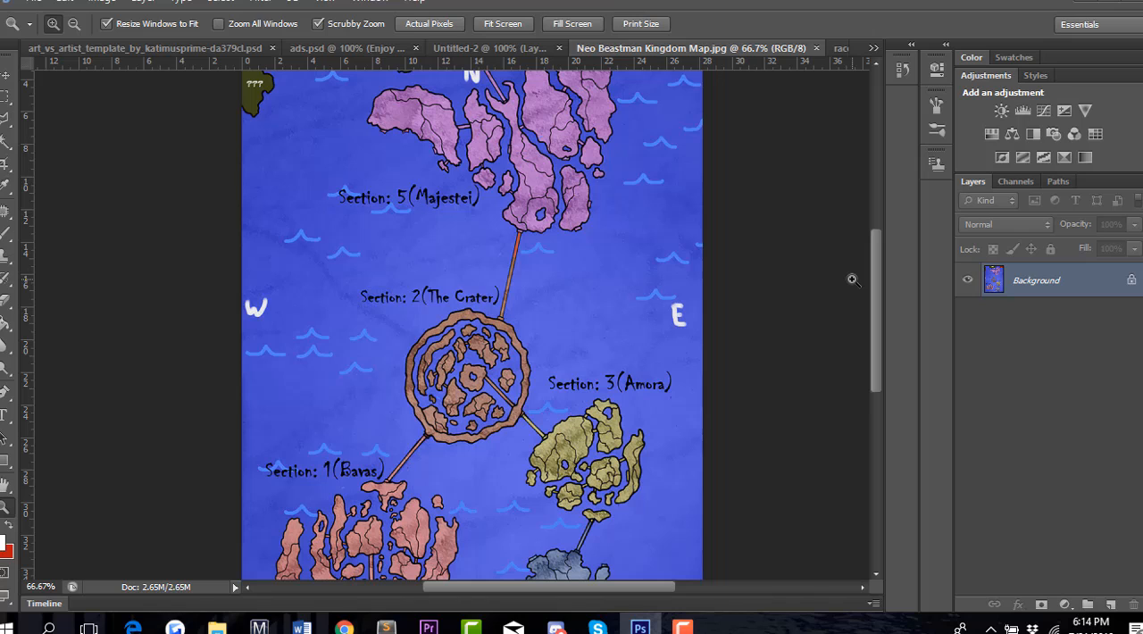
mouse_move(879, 280)
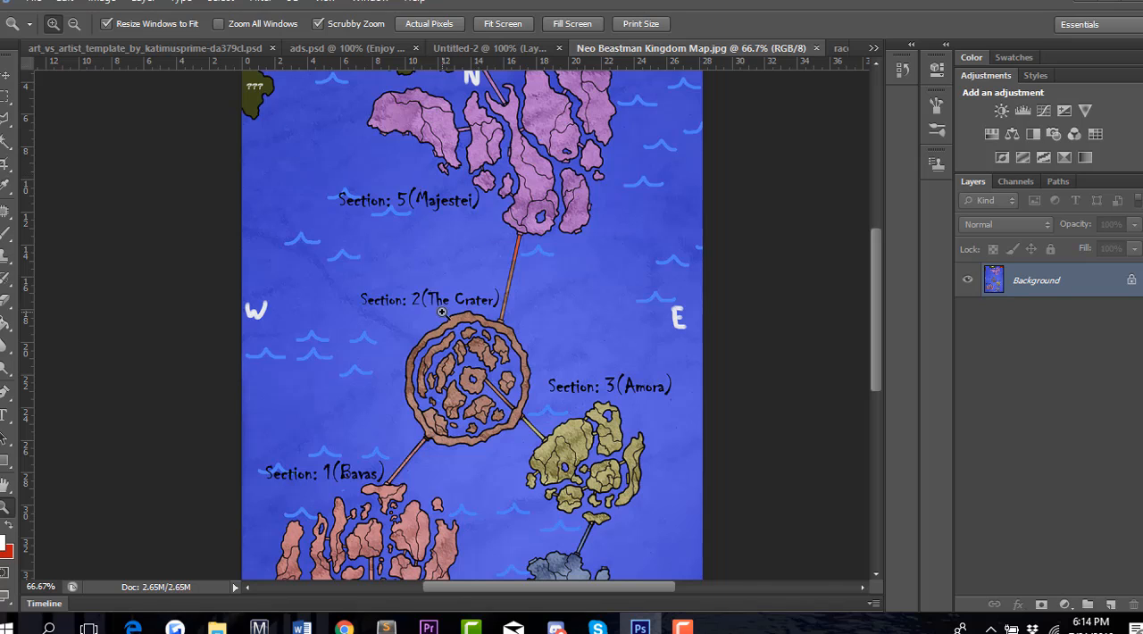
scroll("down", 3)
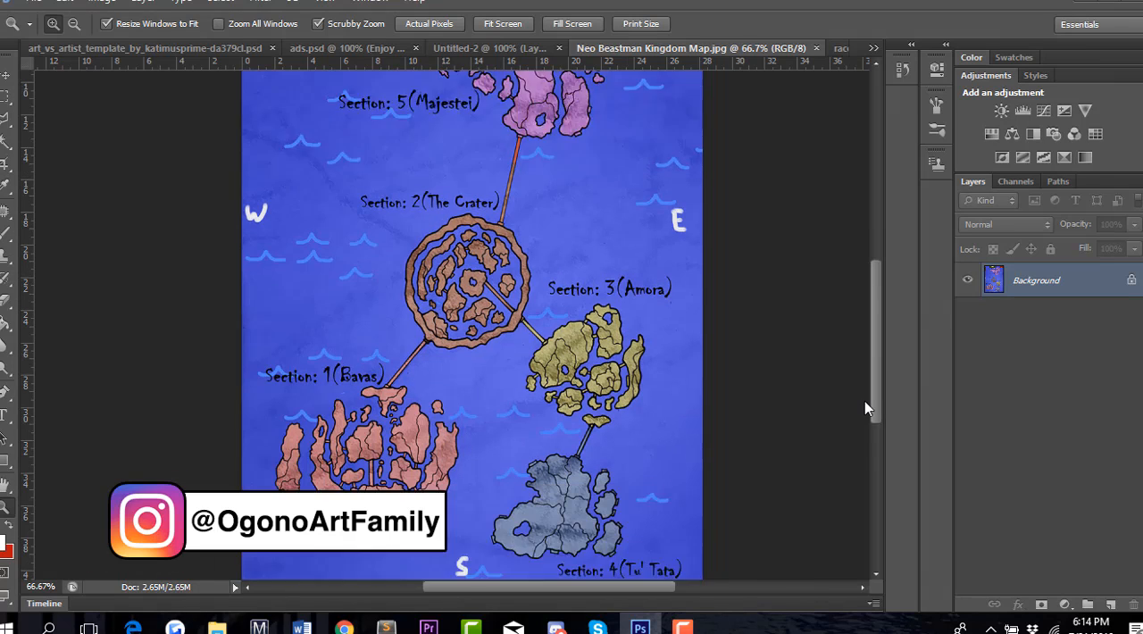
scroll("down", 3)
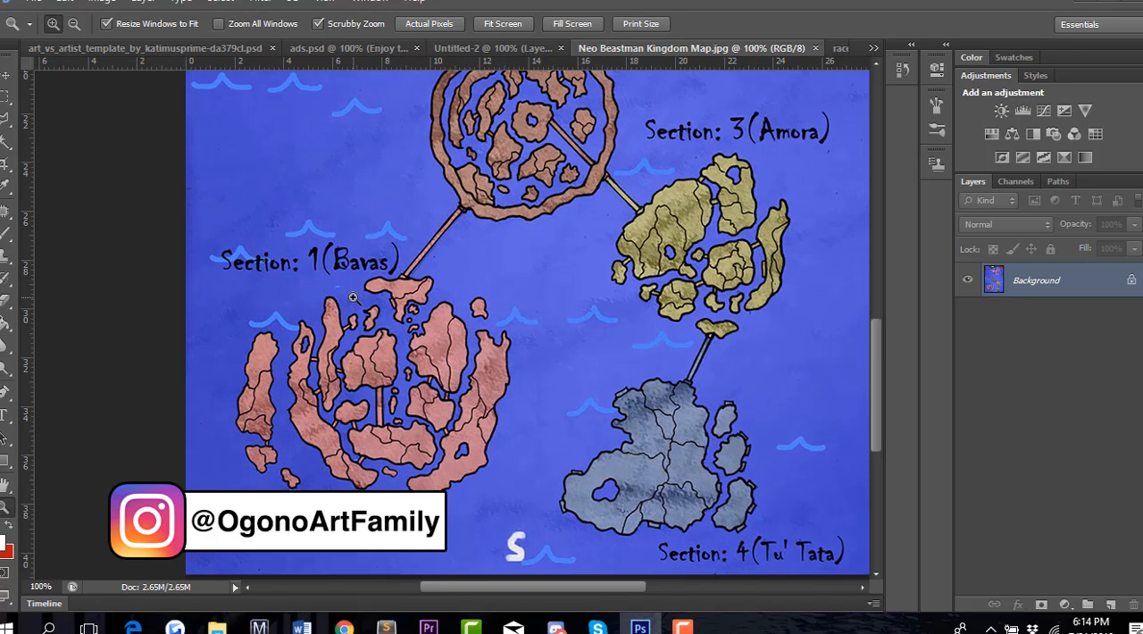
mouse_move(466, 338)
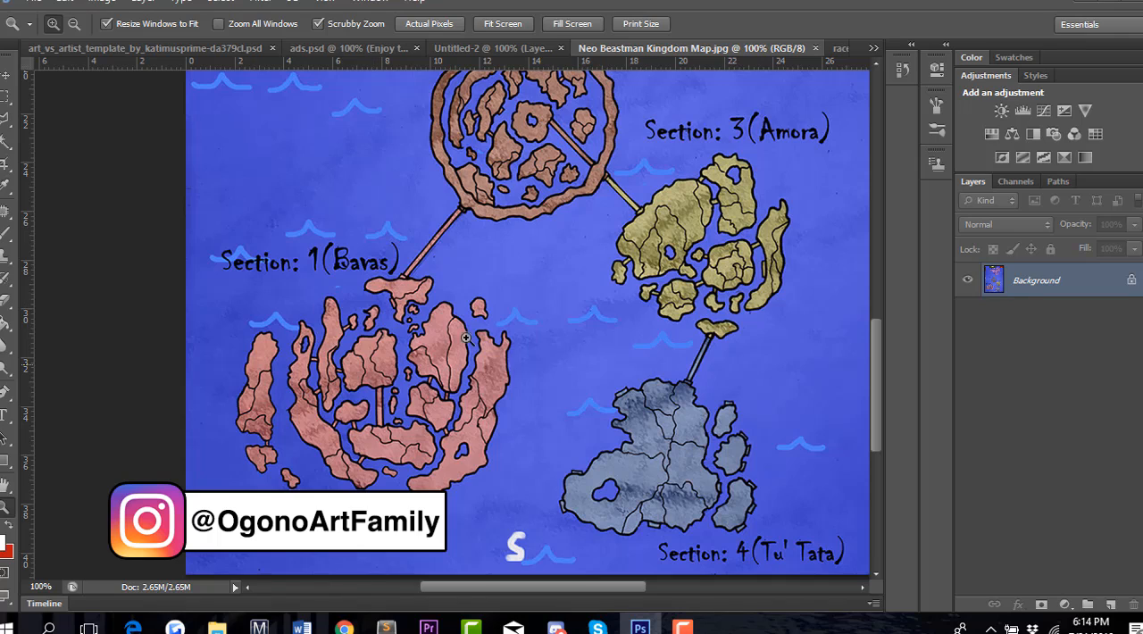
mouse_move(489, 330)
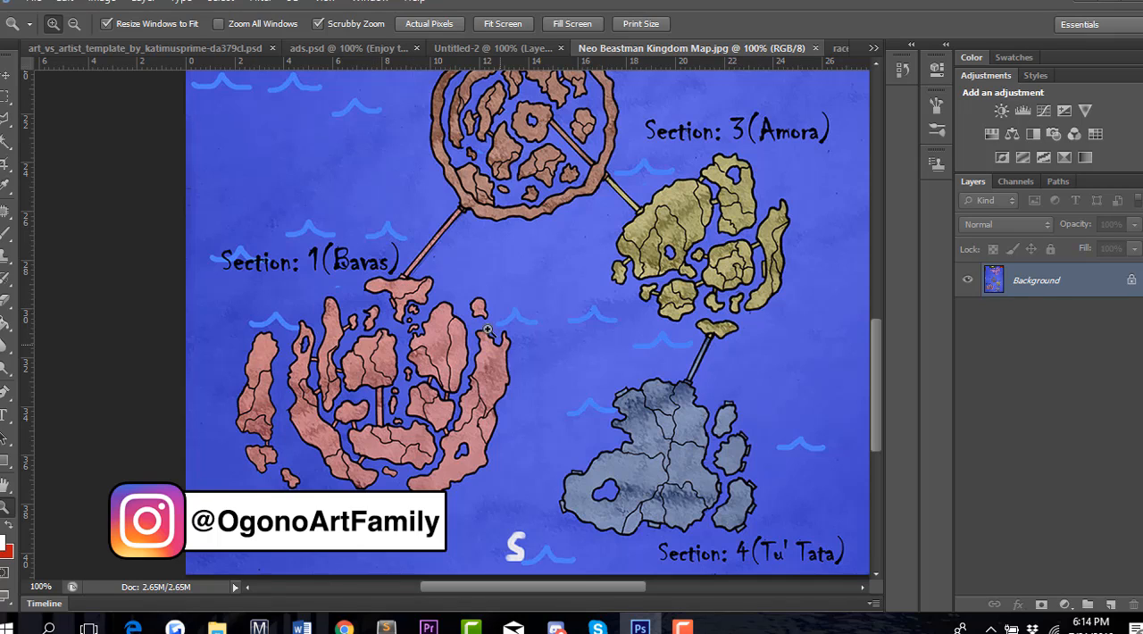
mouse_move(534, 287)
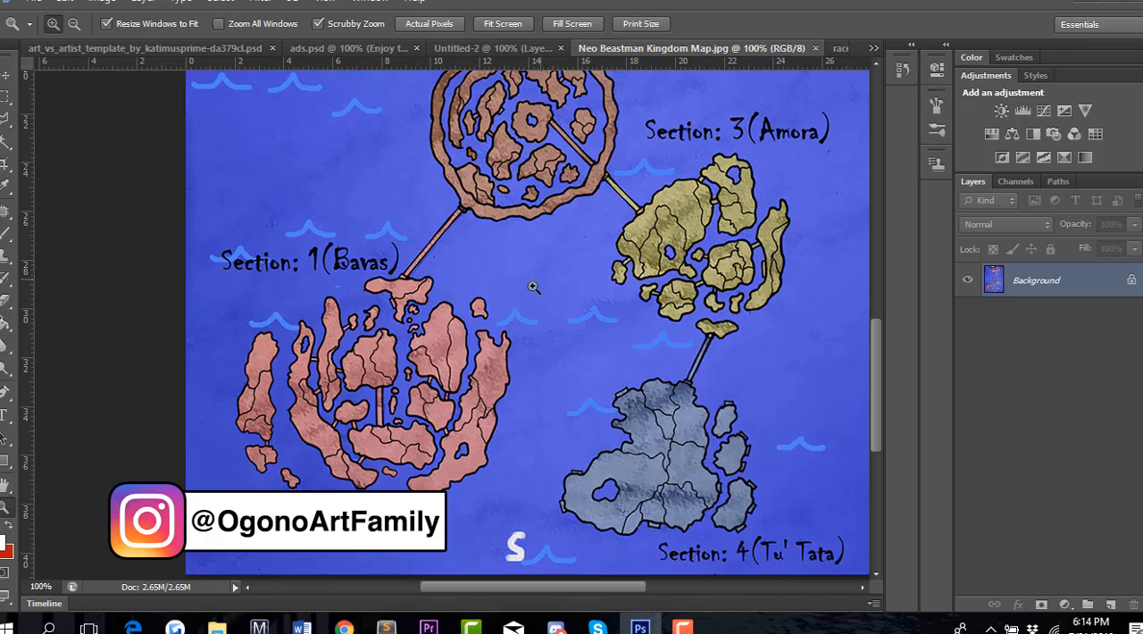
mouse_move(568, 186)
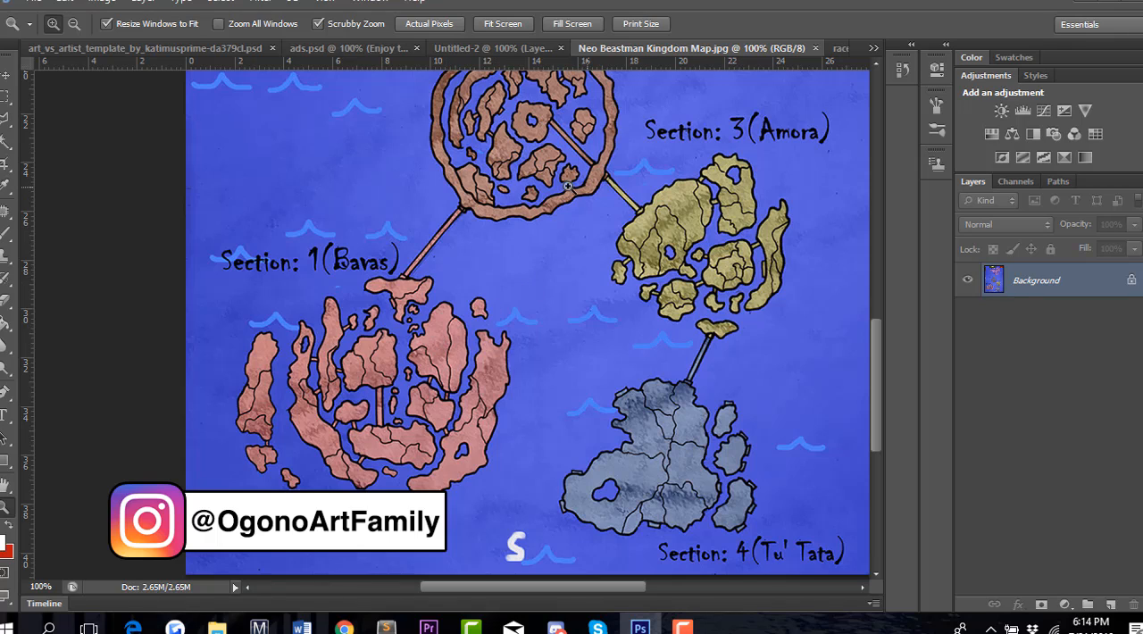
mouse_move(884, 384)
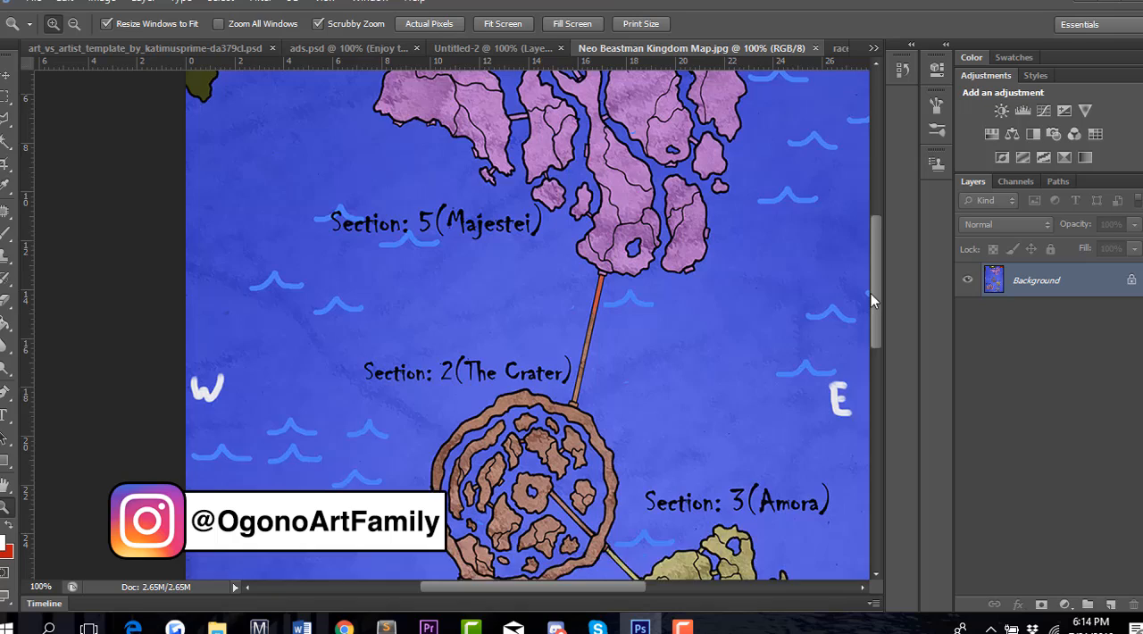
- Scroll the map to bring the northern end with Majestei and The Crater into view
scroll("down", 3)
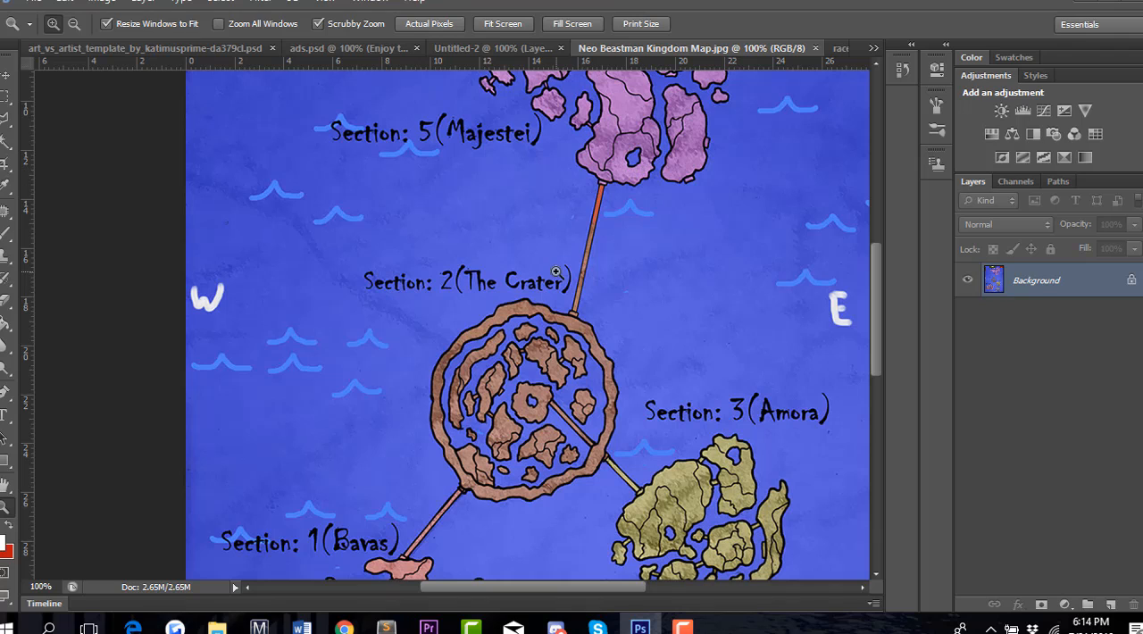
mouse_move(879, 364)
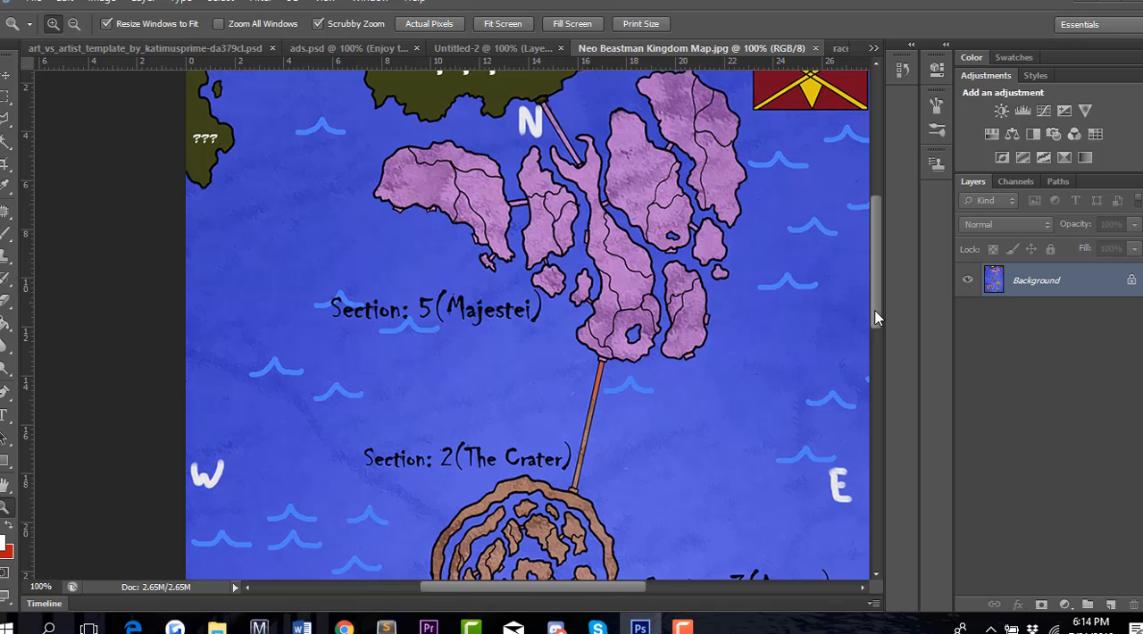
scroll("down", 3)
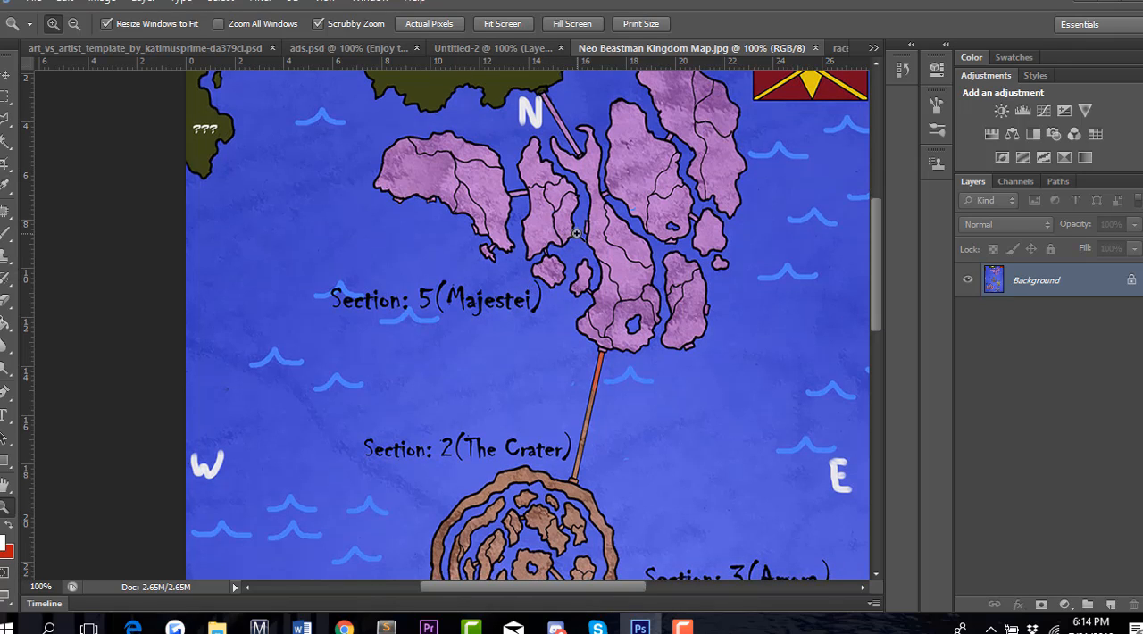
mouse_move(503, 103)
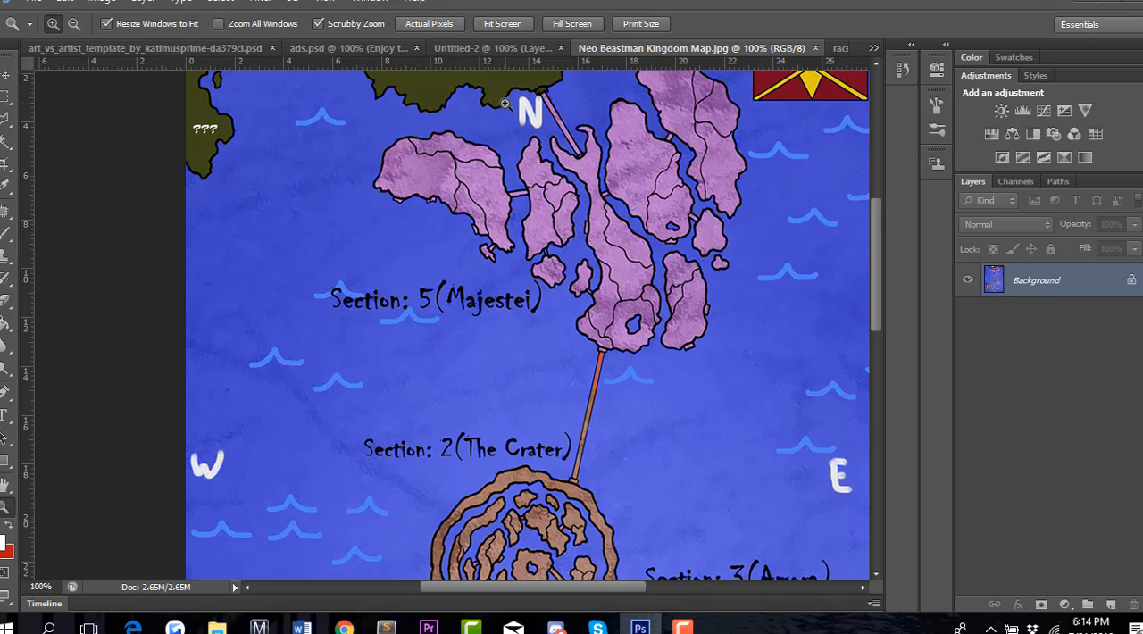
mouse_move(884, 276)
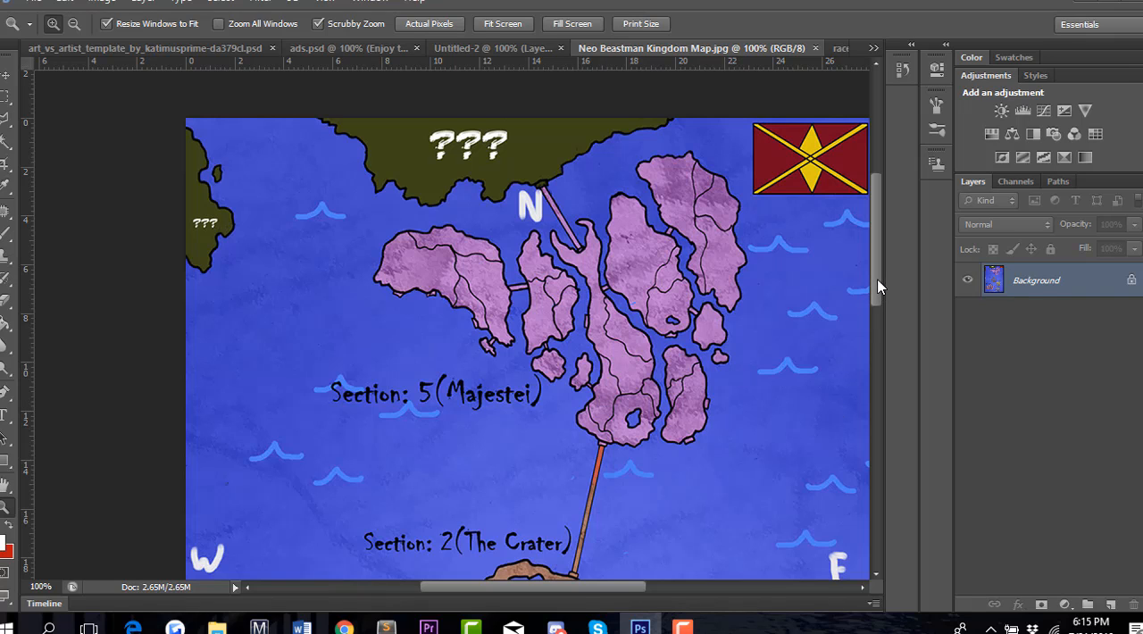
- Scroll through the map past Majestei, The Crater, Amora and Bavas
scroll("down", 3)
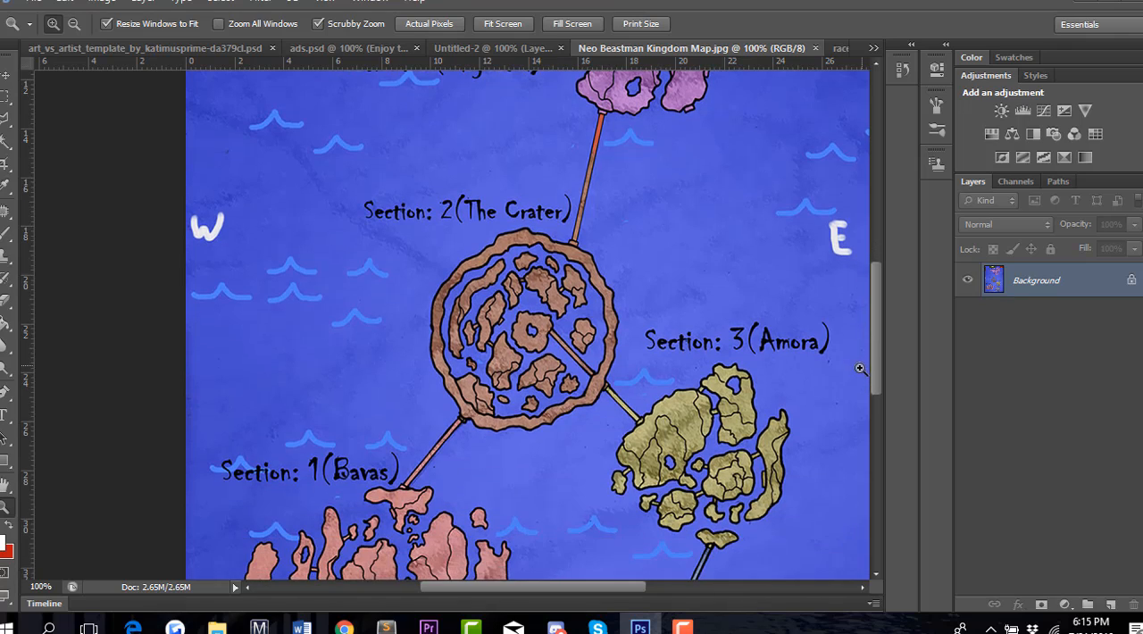
scroll("down", 3)
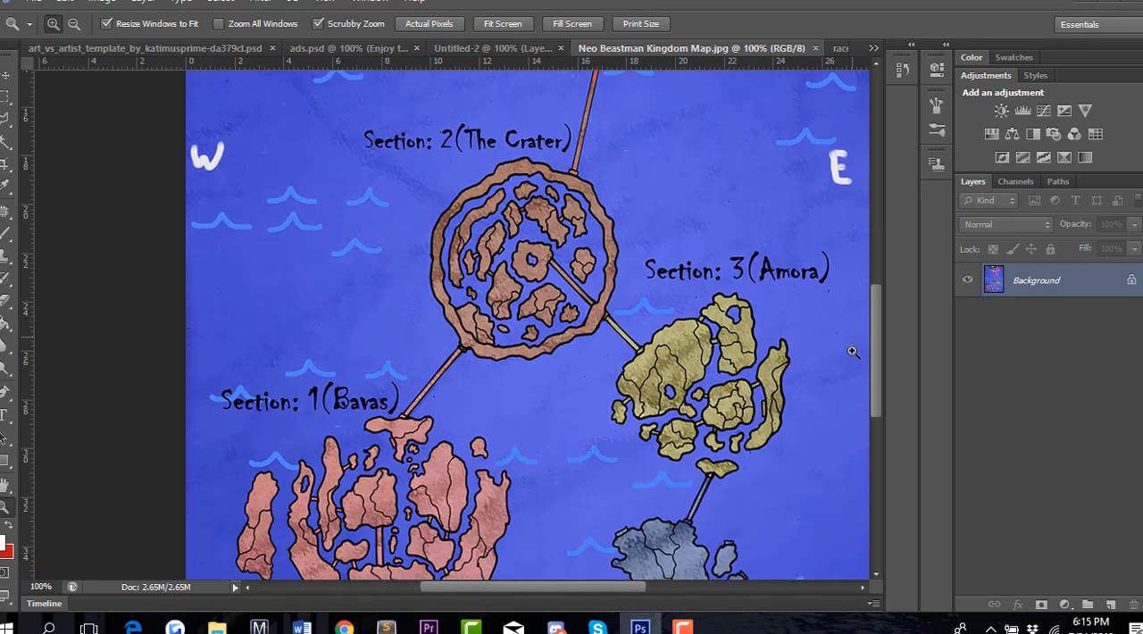
scroll("down", 3)
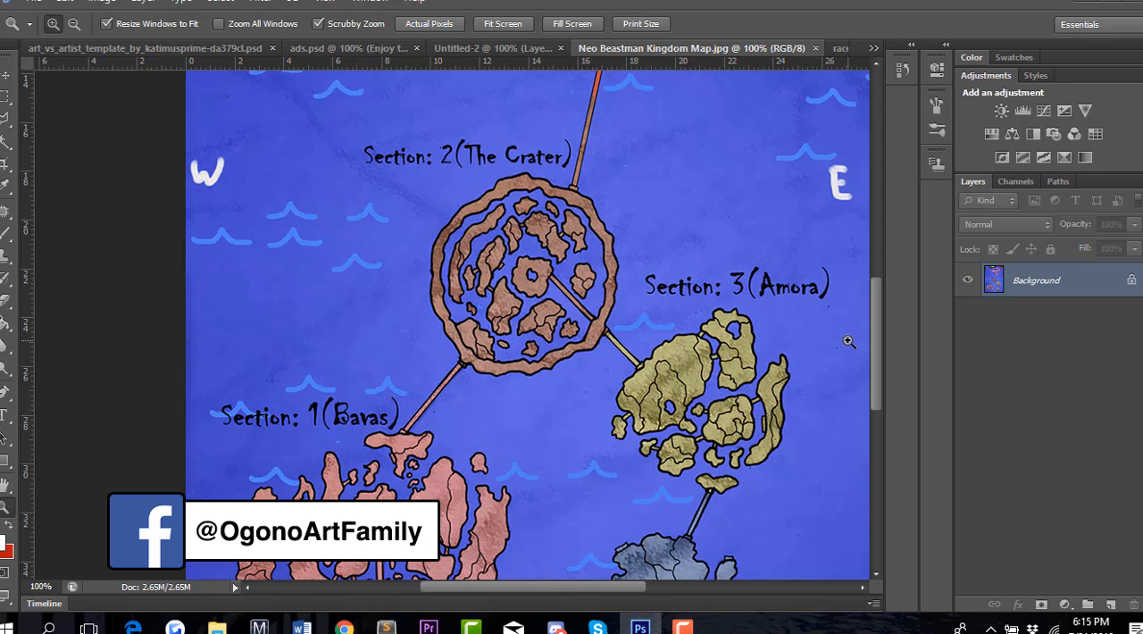
scroll("down", 3)
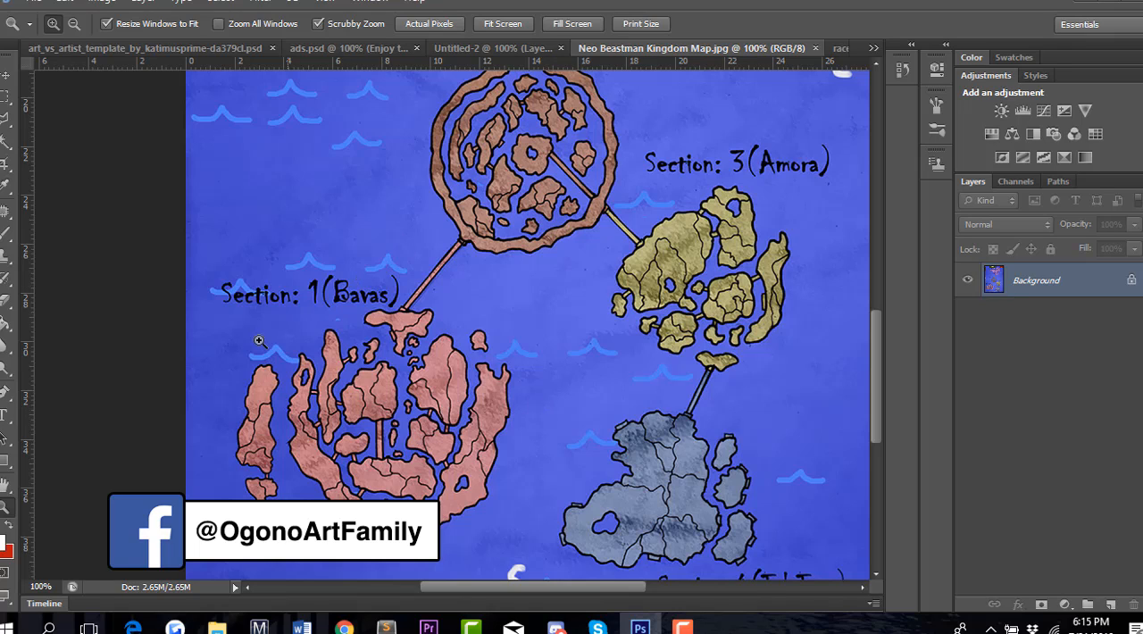
mouse_move(721, 304)
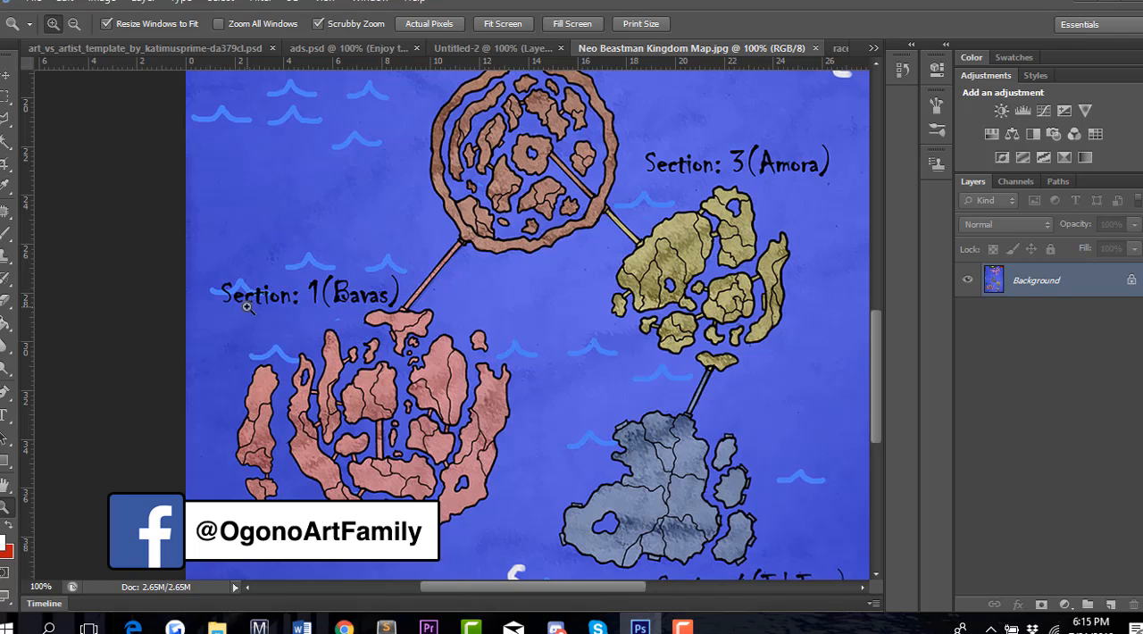
mouse_move(195, 402)
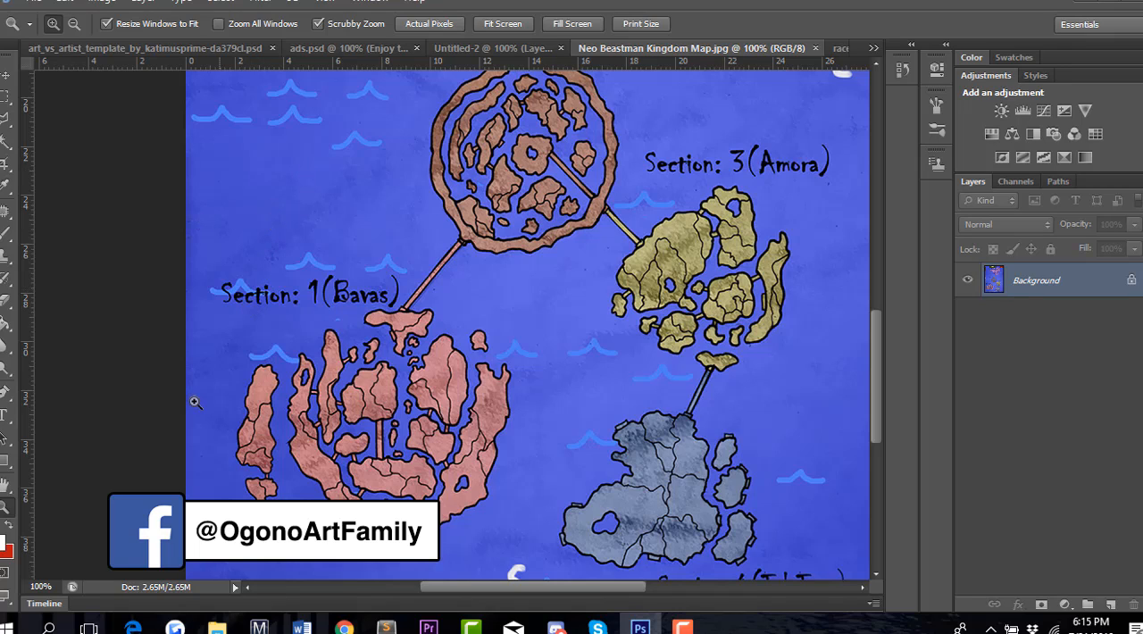
mouse_move(194, 403)
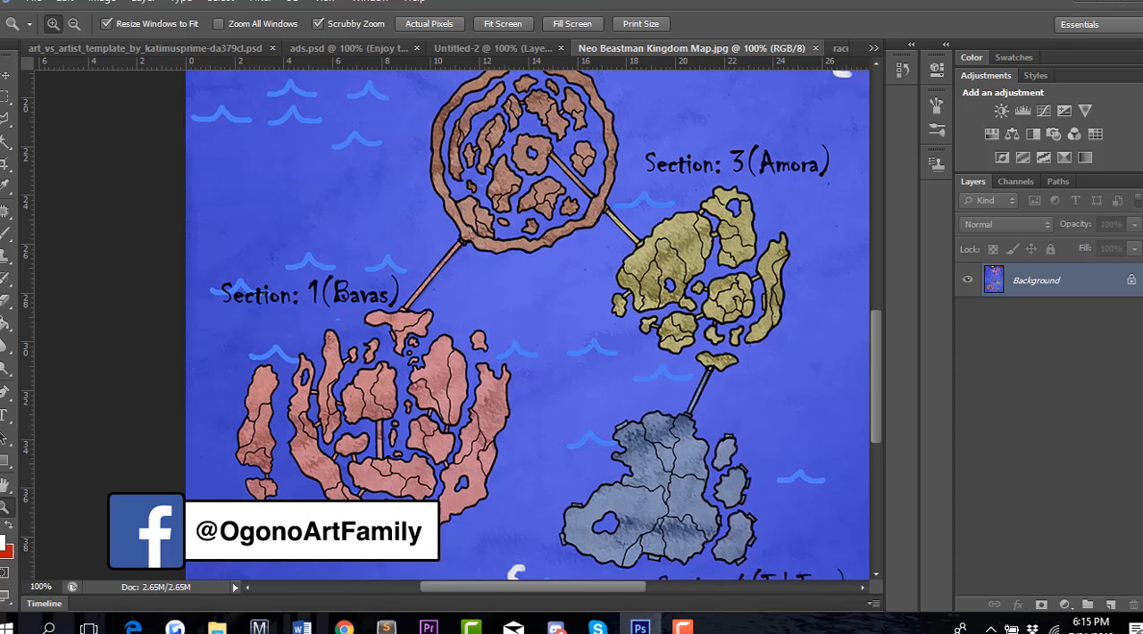
mouse_move(260, 283)
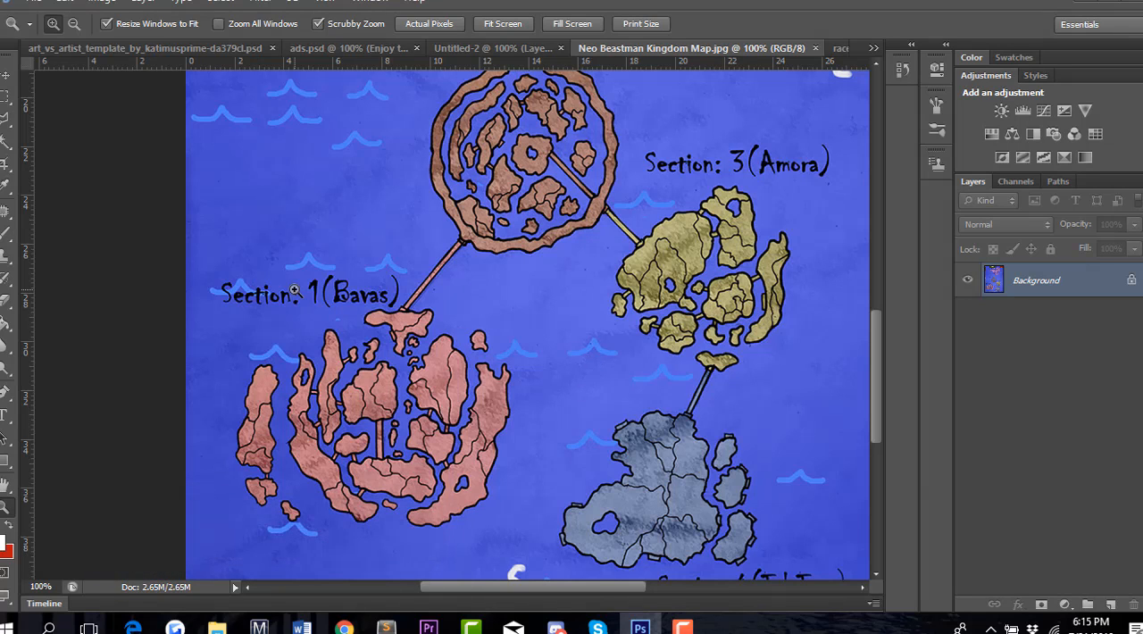
mouse_move(332, 272)
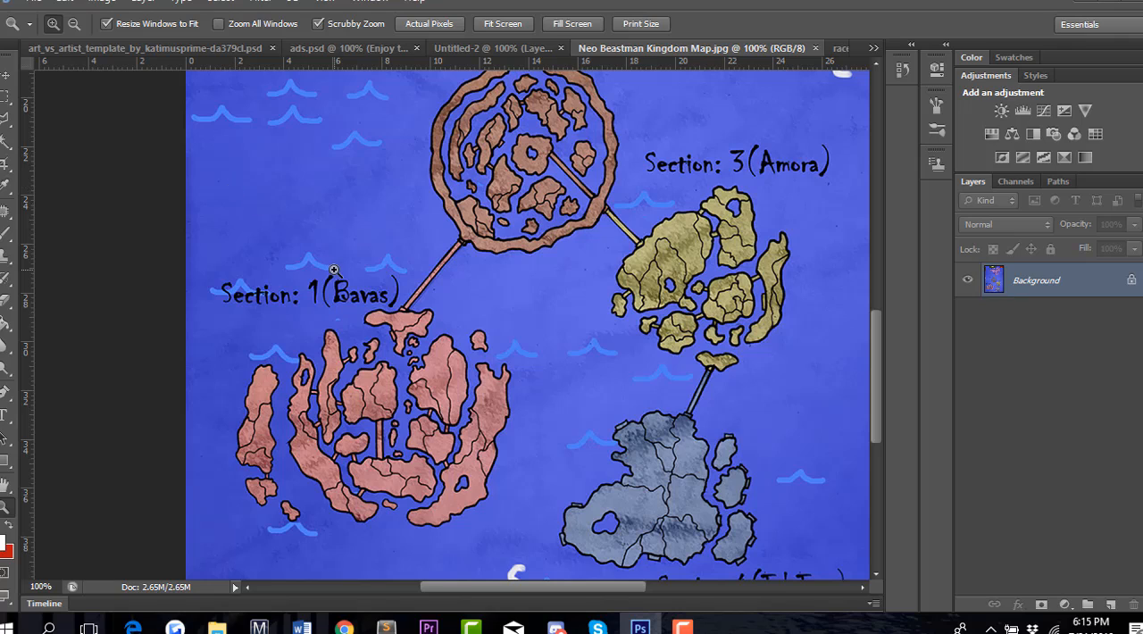
mouse_move(271, 250)
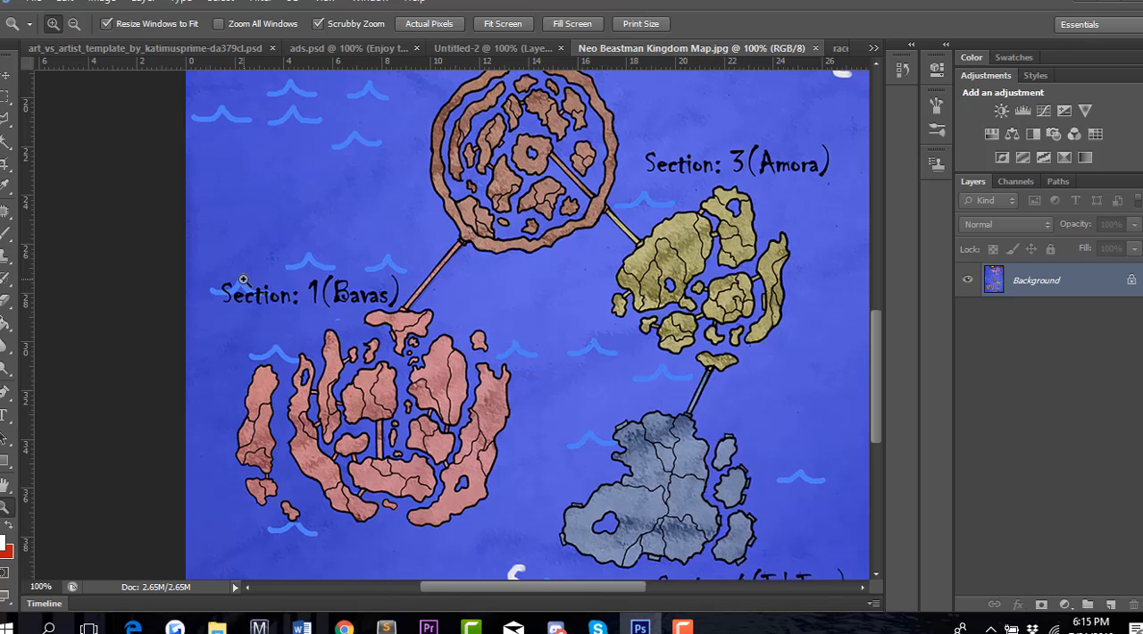
mouse_move(545, 247)
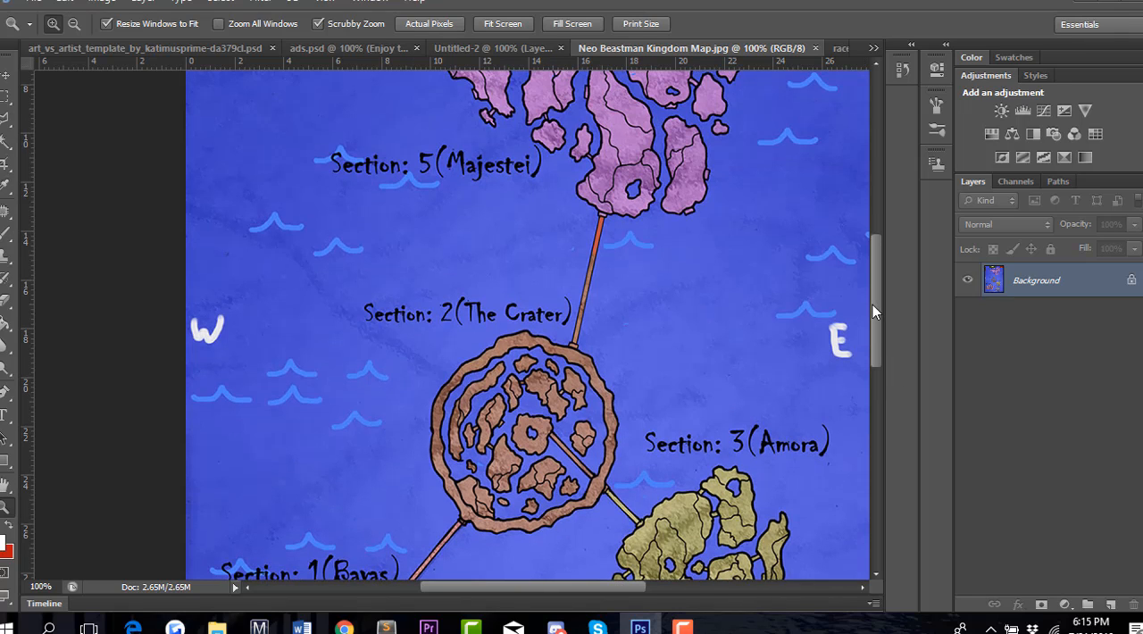
mouse_move(775, 242)
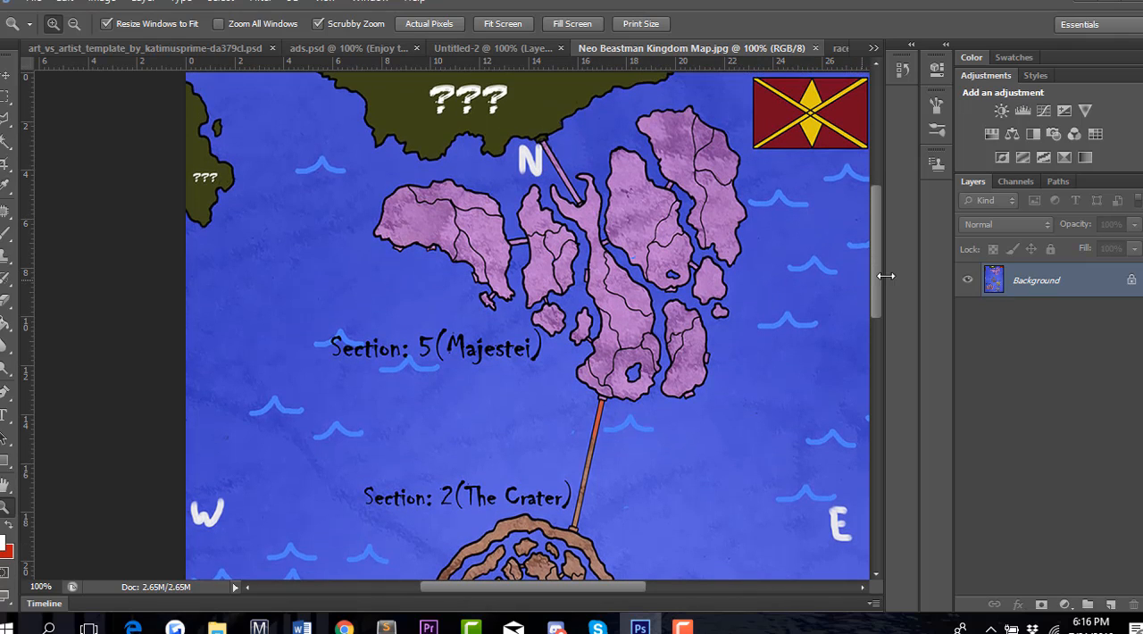
scroll("down", 3)
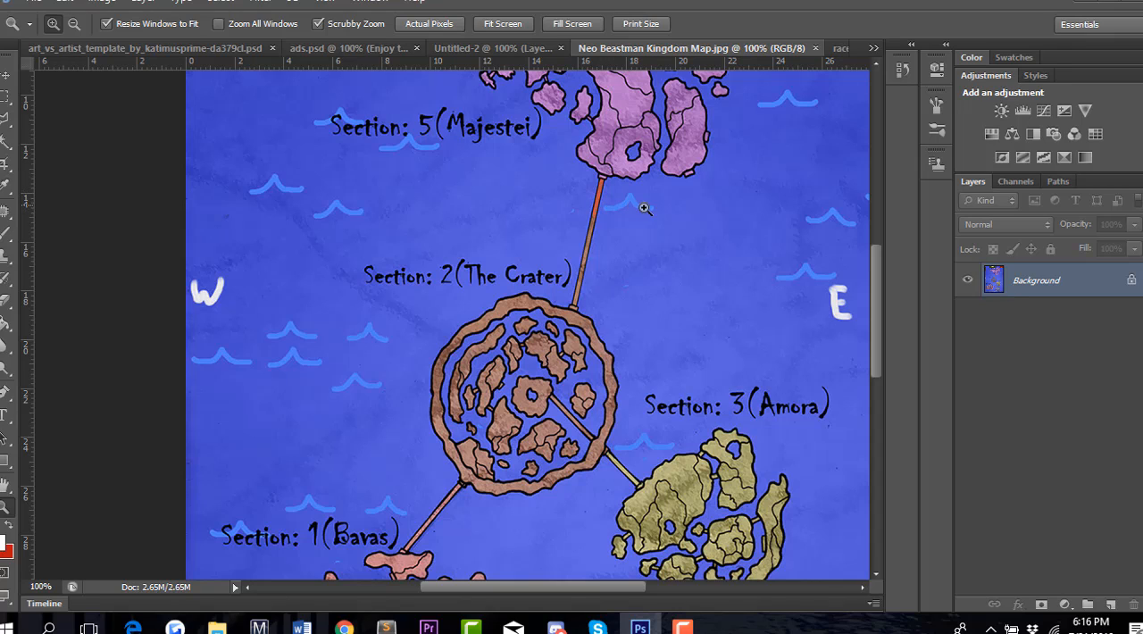
mouse_move(634, 211)
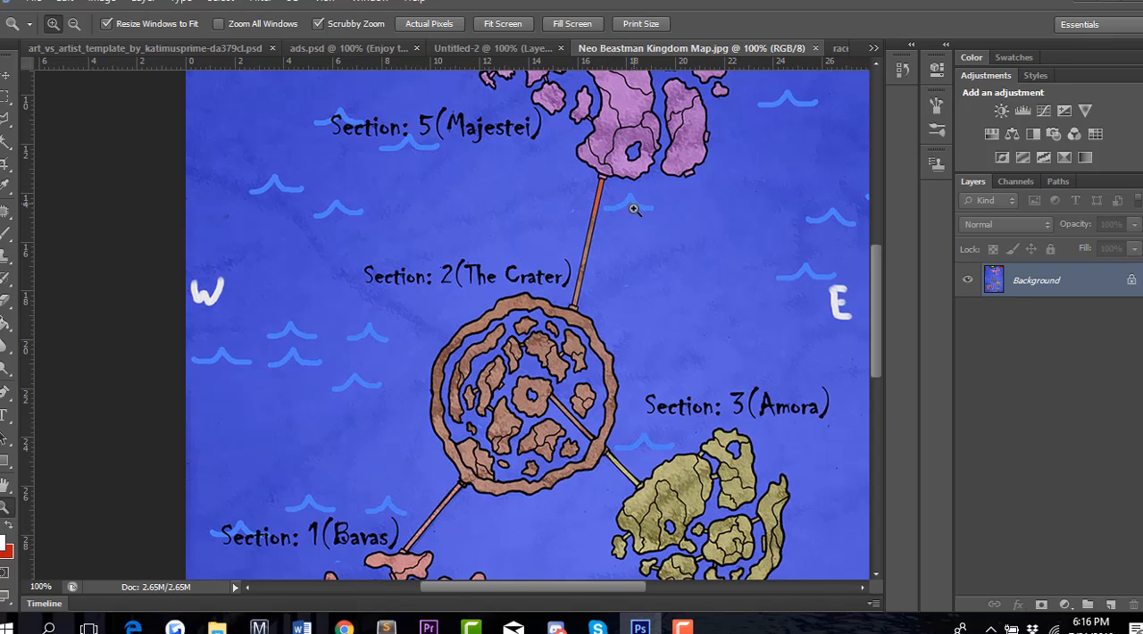
mouse_move(663, 215)
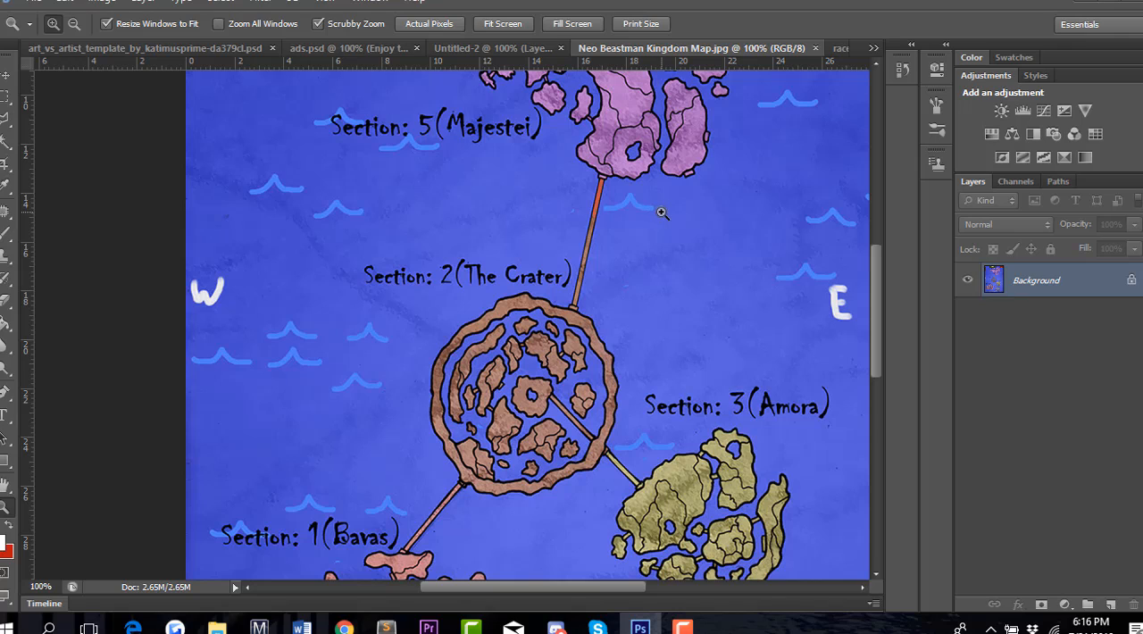
mouse_move(312, 350)
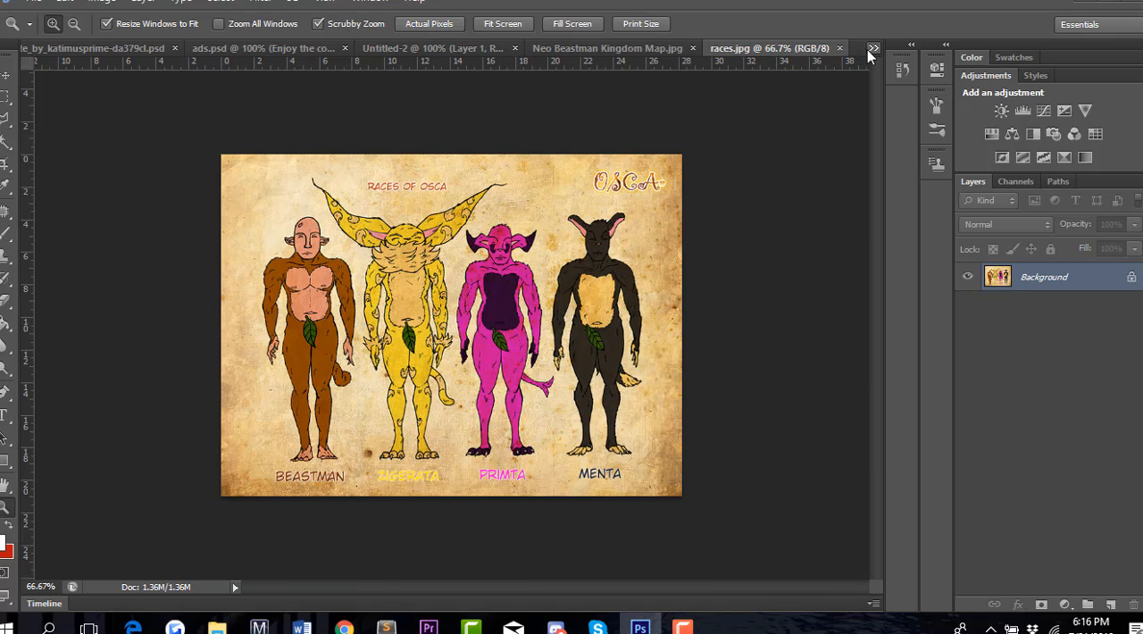
- Switch to the Untitled-2 Naruto countries reference map document
left_click(872, 46)
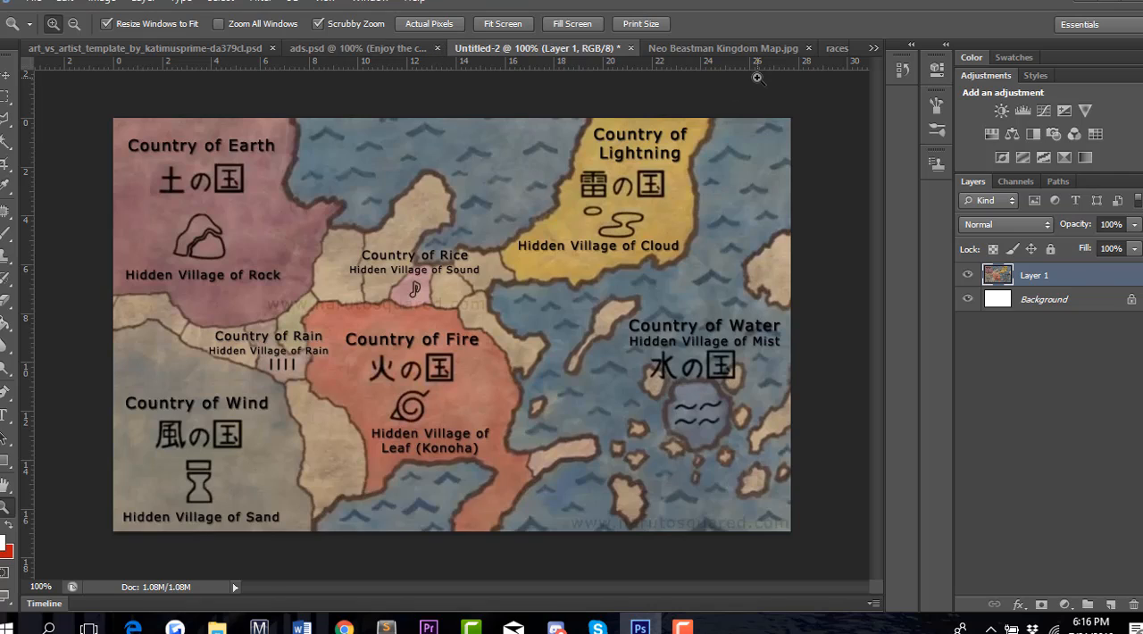
mouse_move(482, 193)
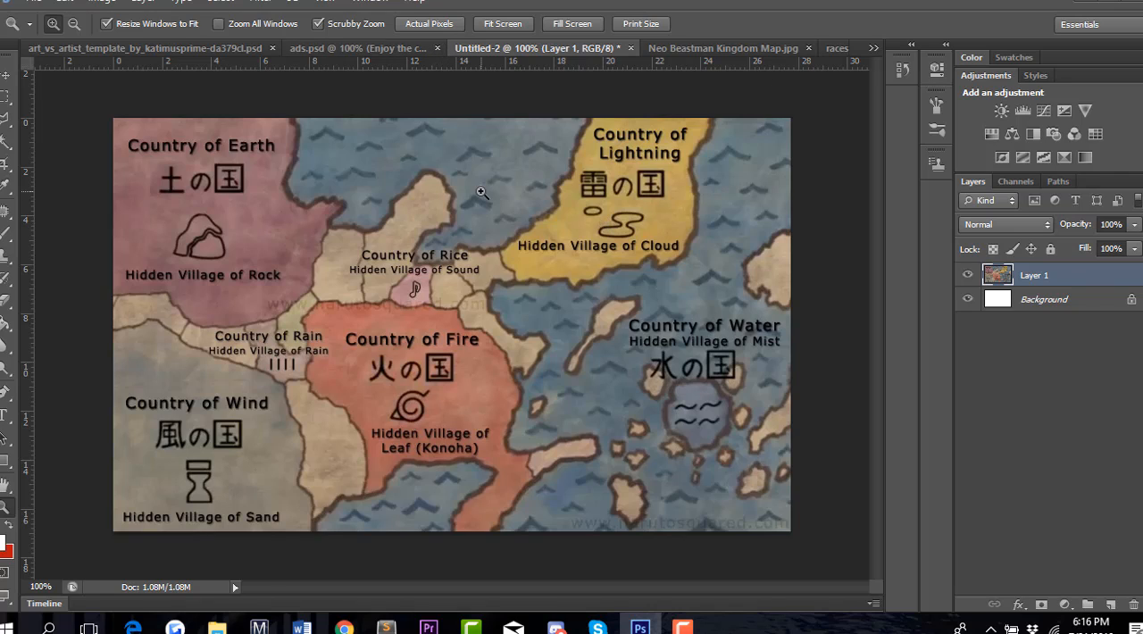
mouse_move(320, 146)
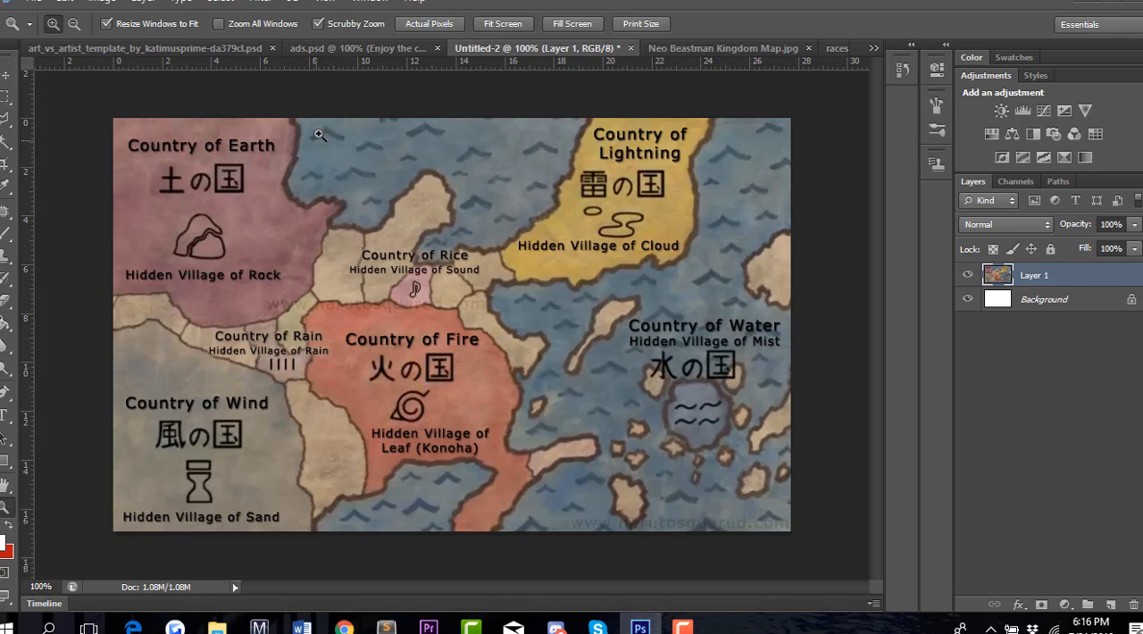
mouse_move(439, 180)
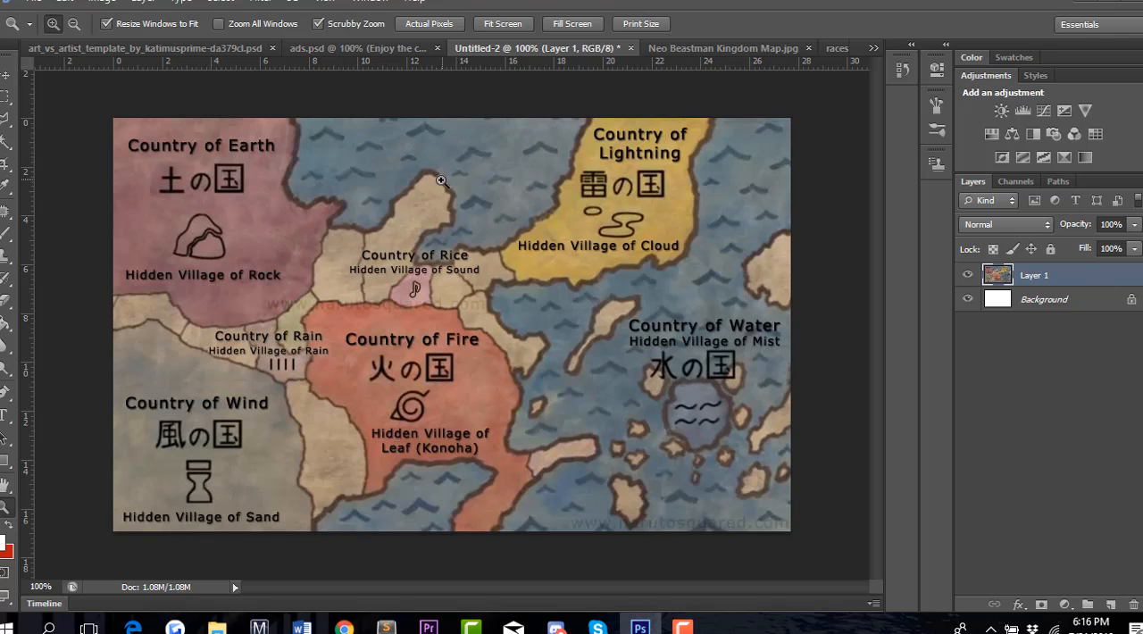
mouse_move(513, 271)
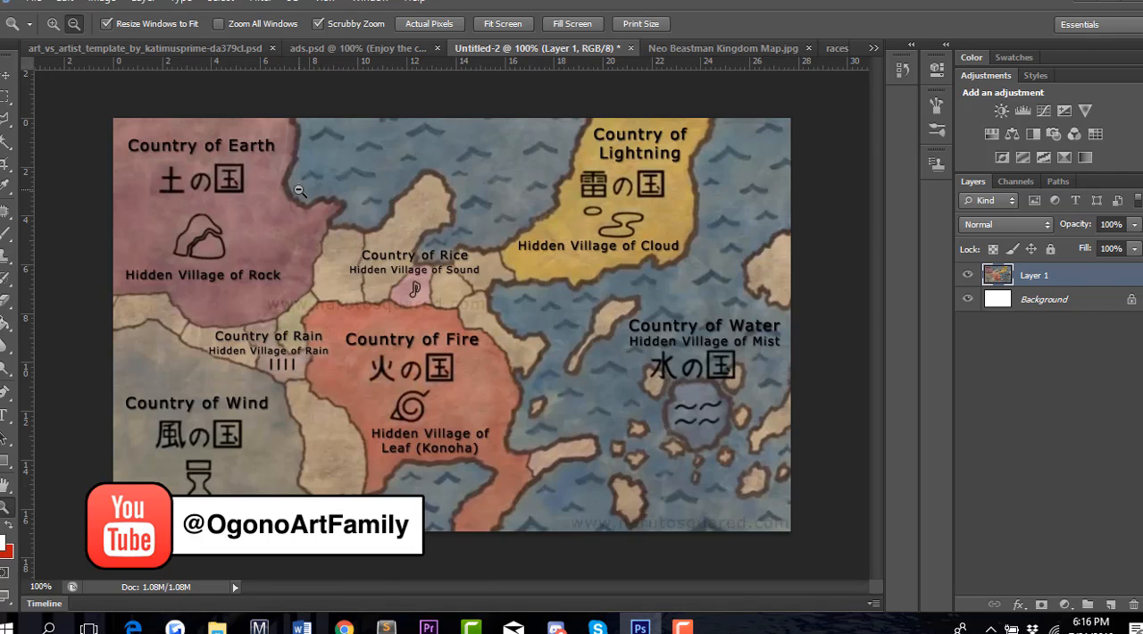
mouse_move(397, 165)
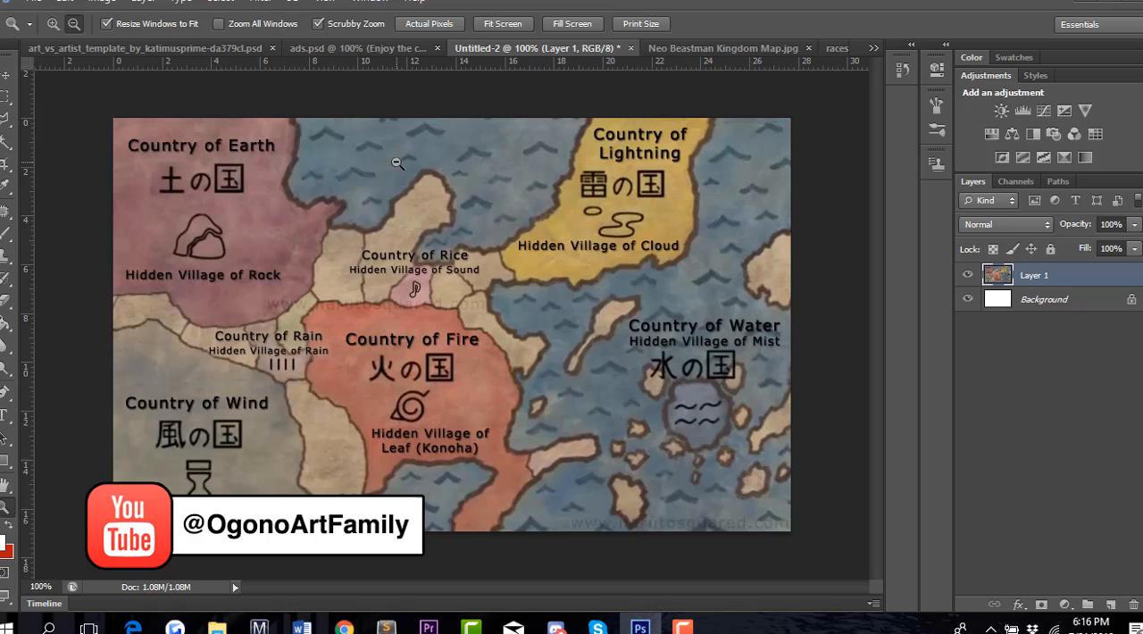
mouse_move(420, 162)
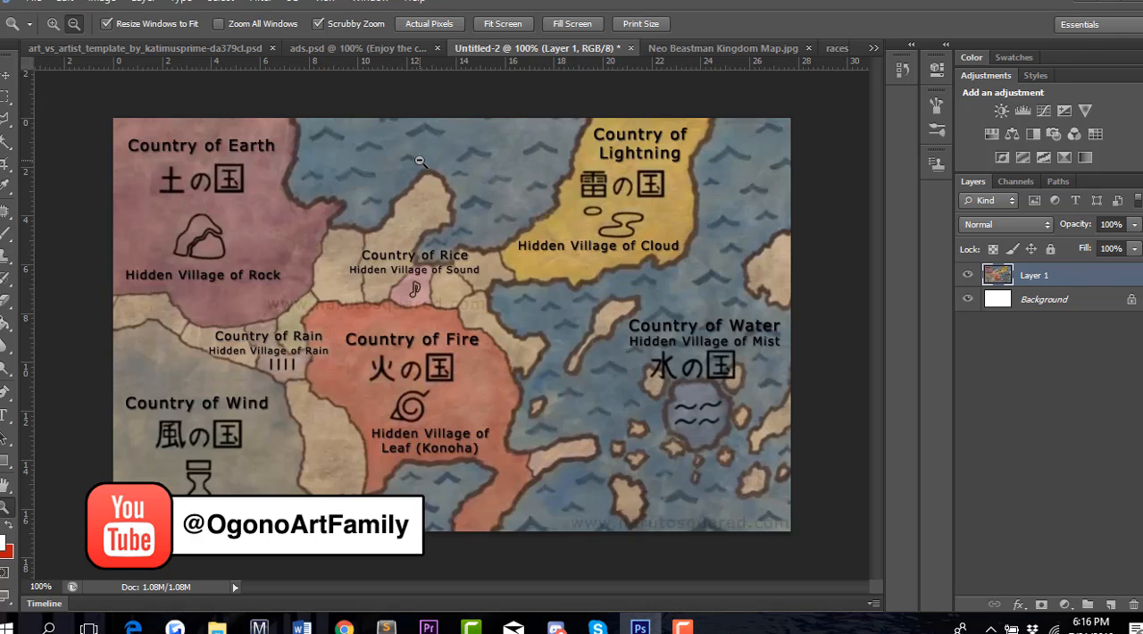
mouse_move(396, 223)
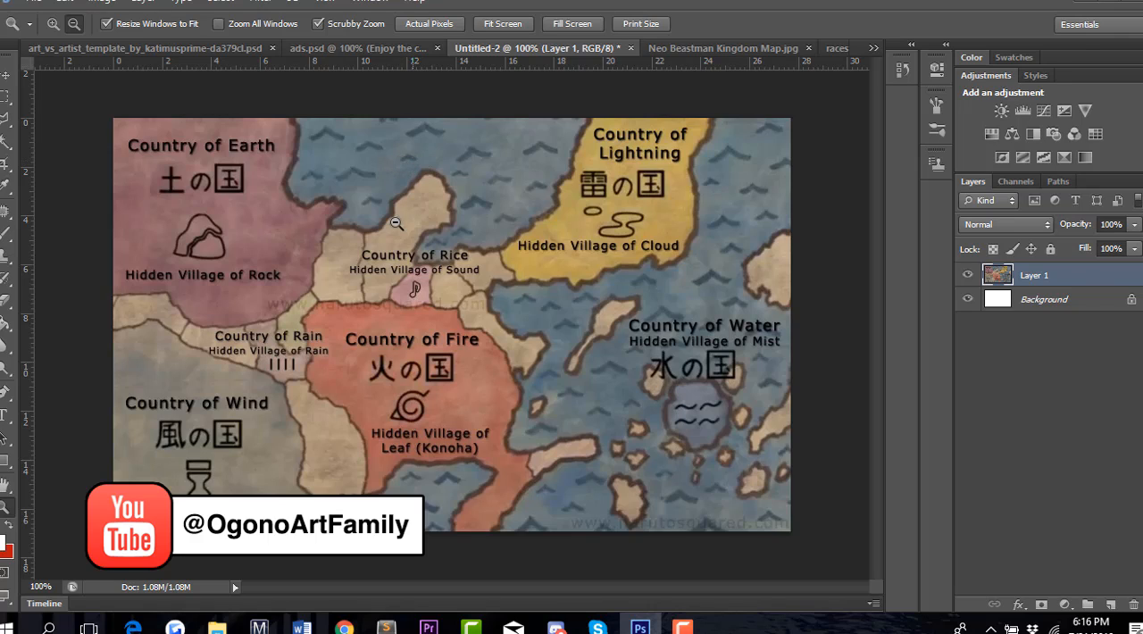
mouse_move(375, 265)
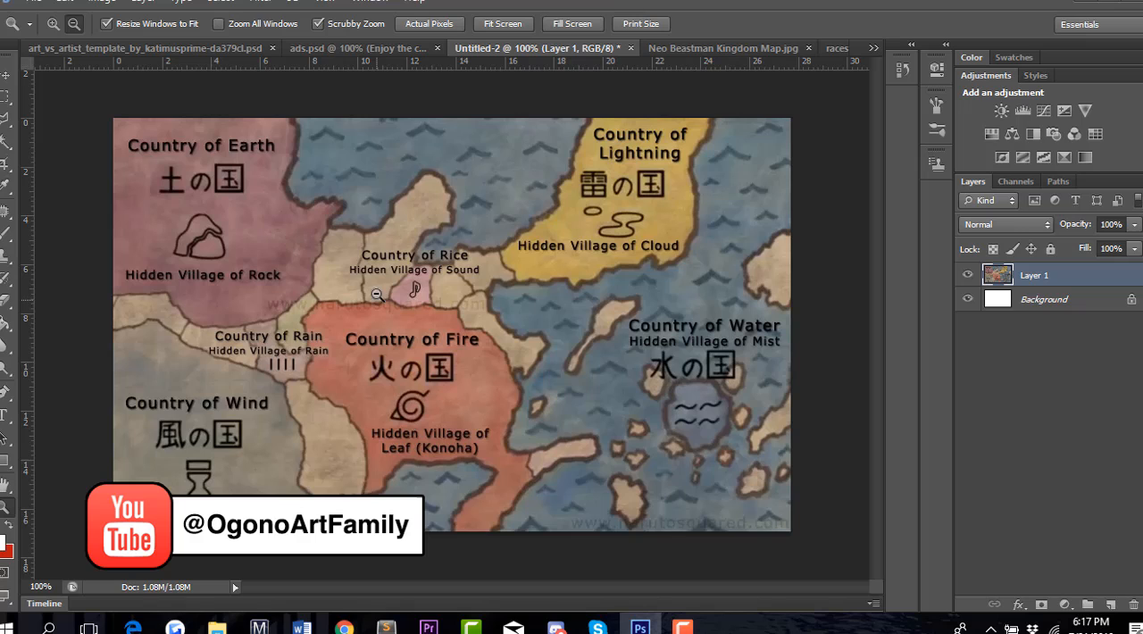
mouse_move(303, 300)
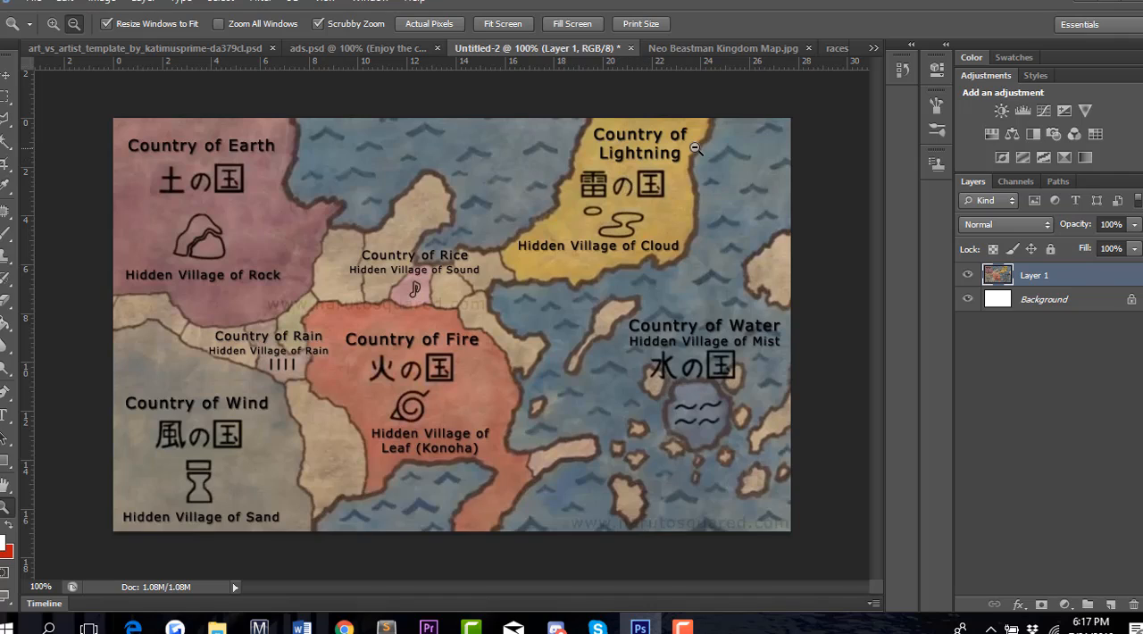
mouse_move(416, 353)
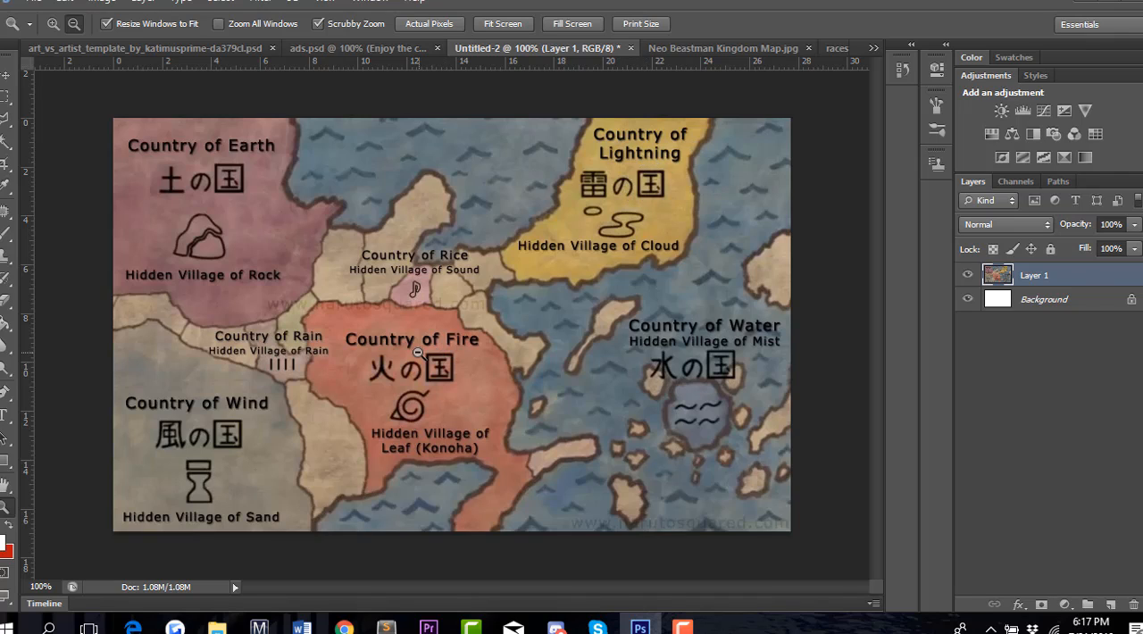
mouse_move(402, 389)
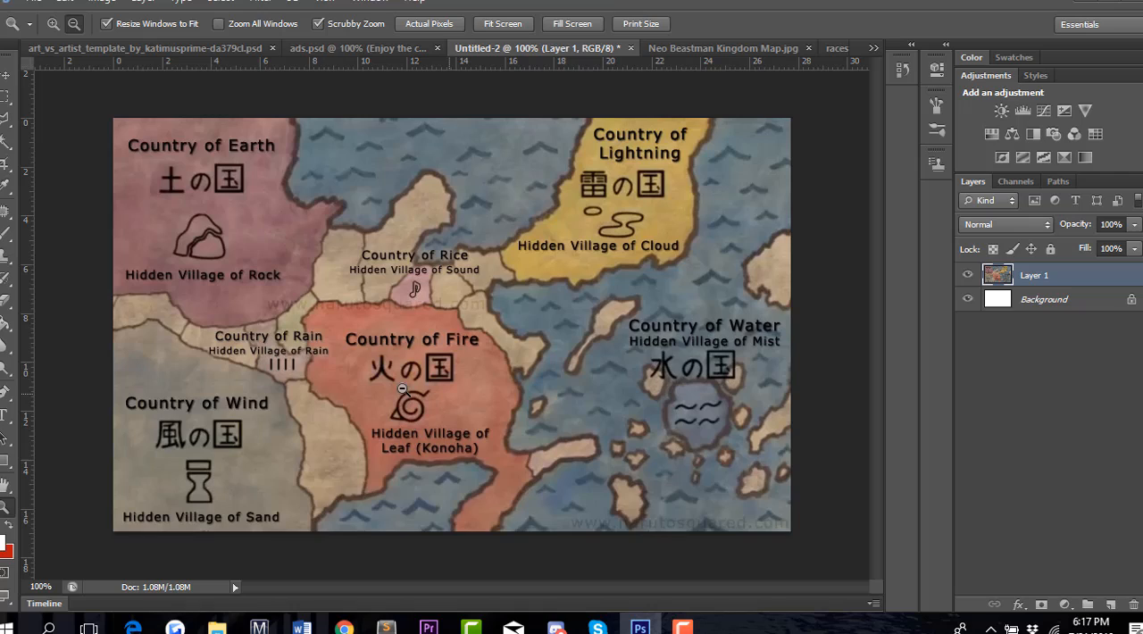
mouse_move(307, 399)
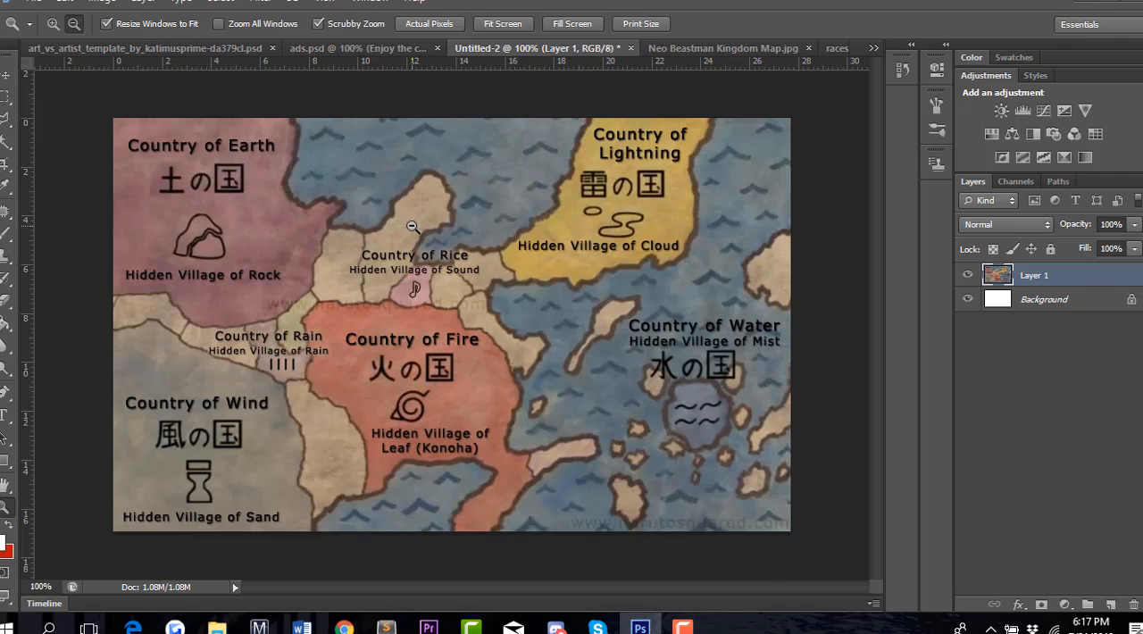
mouse_move(441, 292)
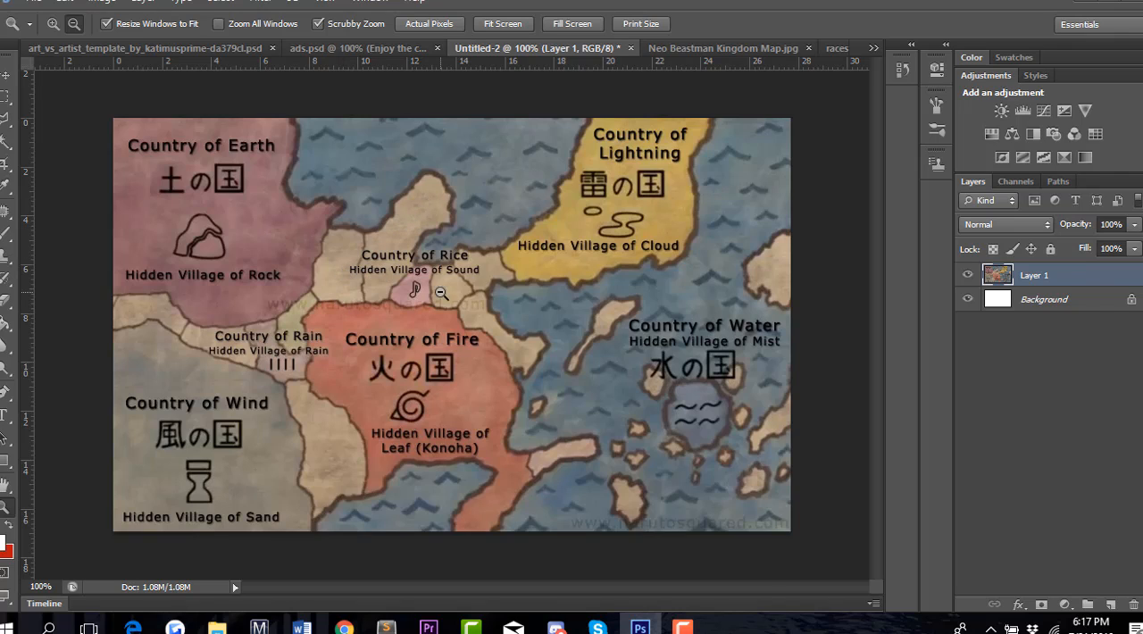
mouse_move(292, 354)
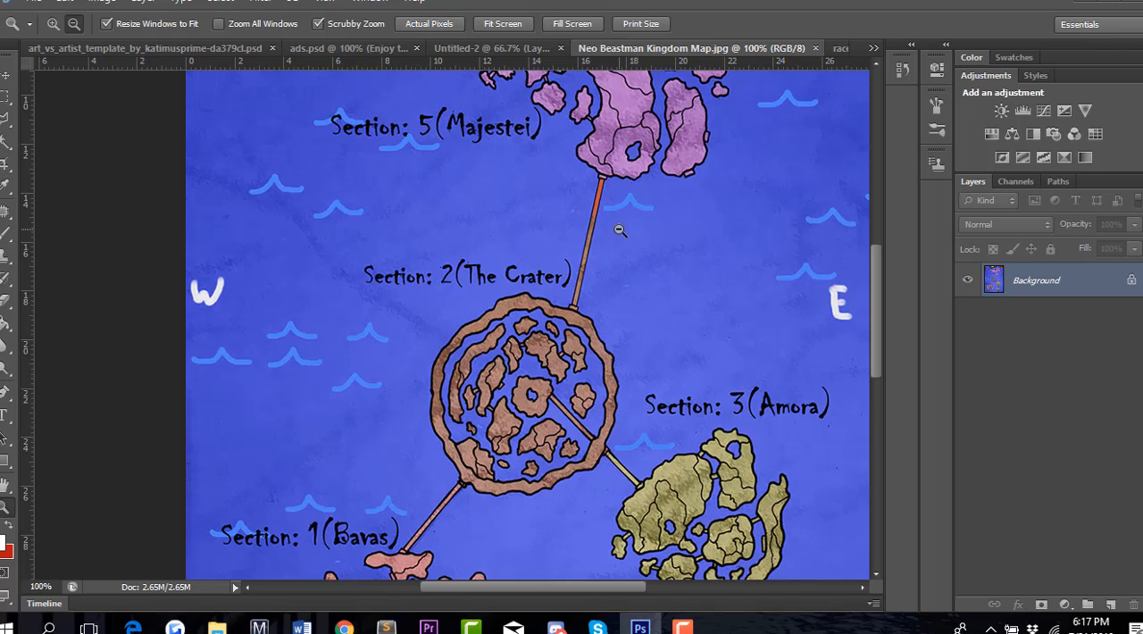
mouse_move(885, 250)
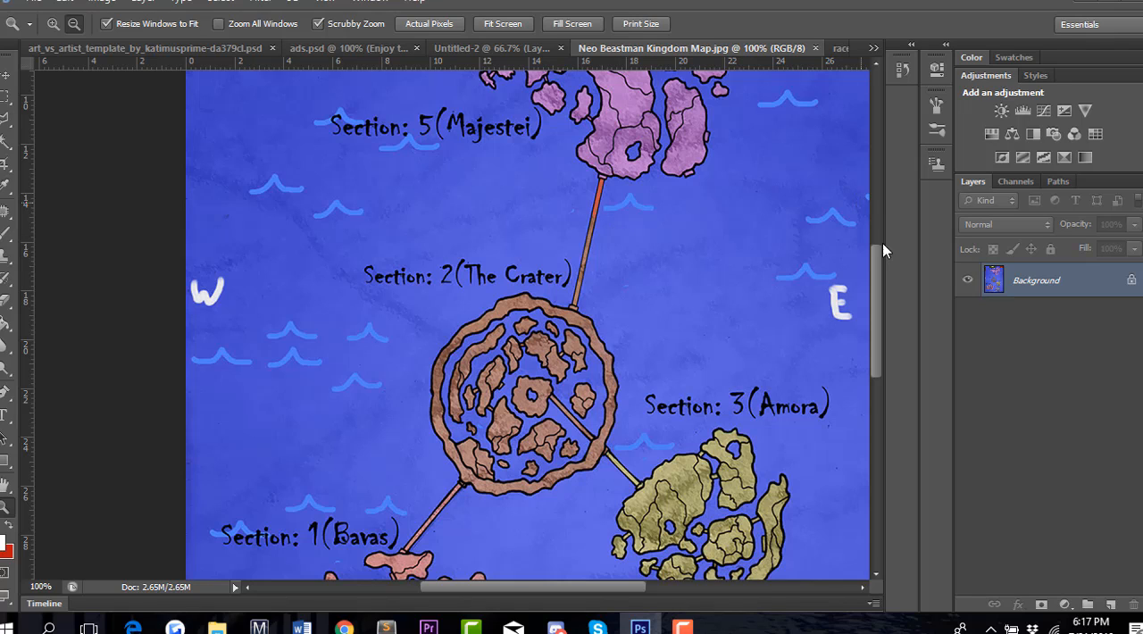
- Zoom the Neo Beastman Kingdom map out so the whole map fits in the window
scroll("down", 3)
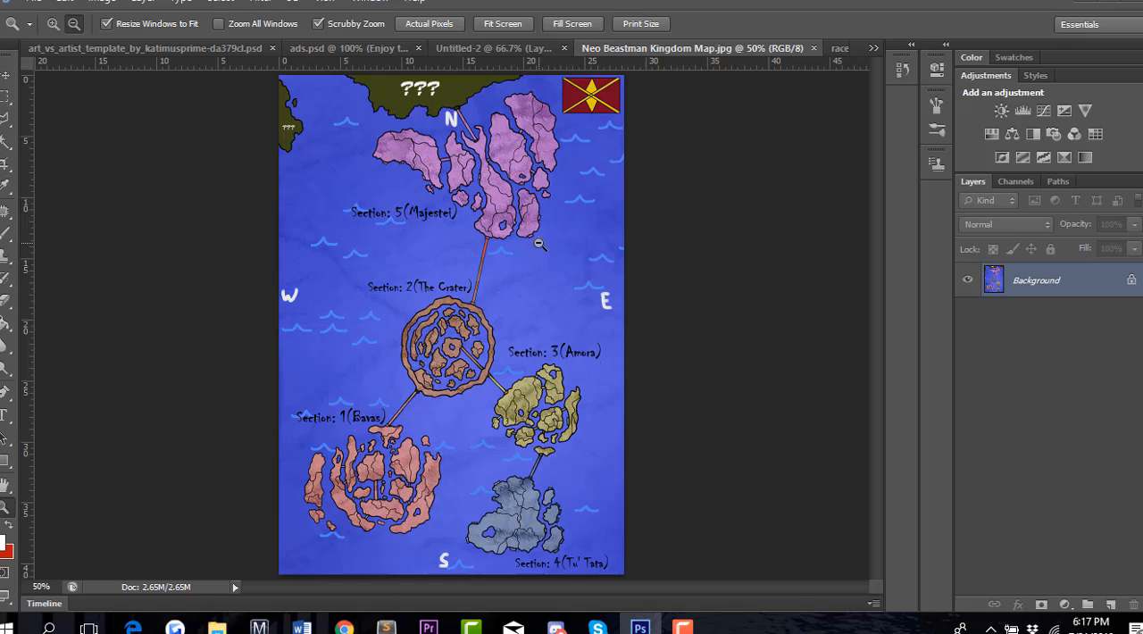
mouse_move(500, 250)
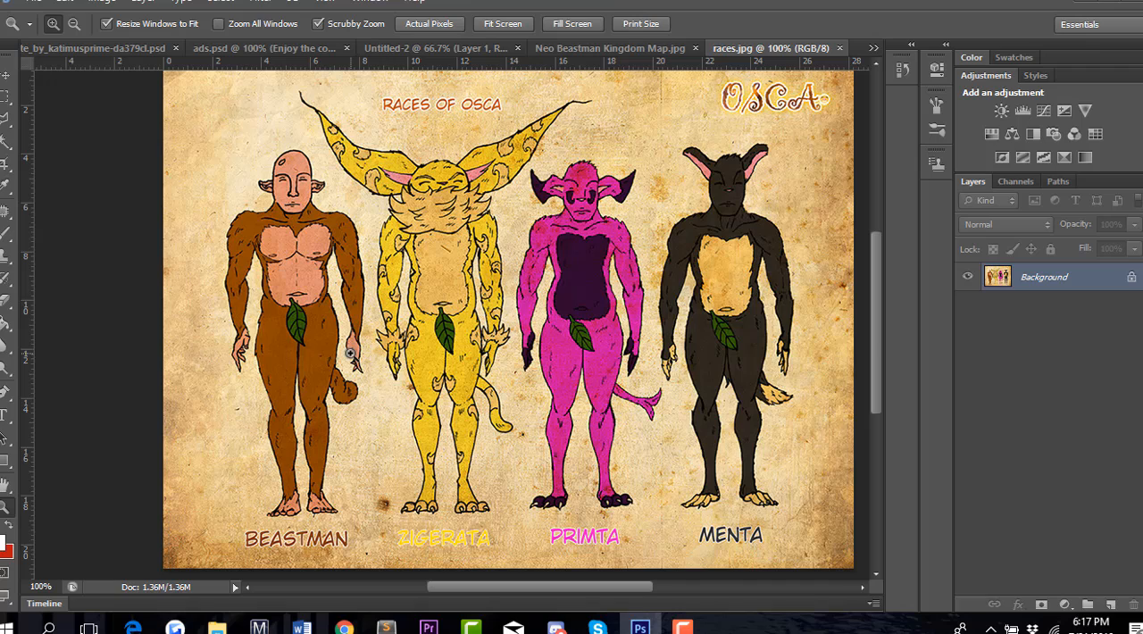
mouse_move(675, 193)
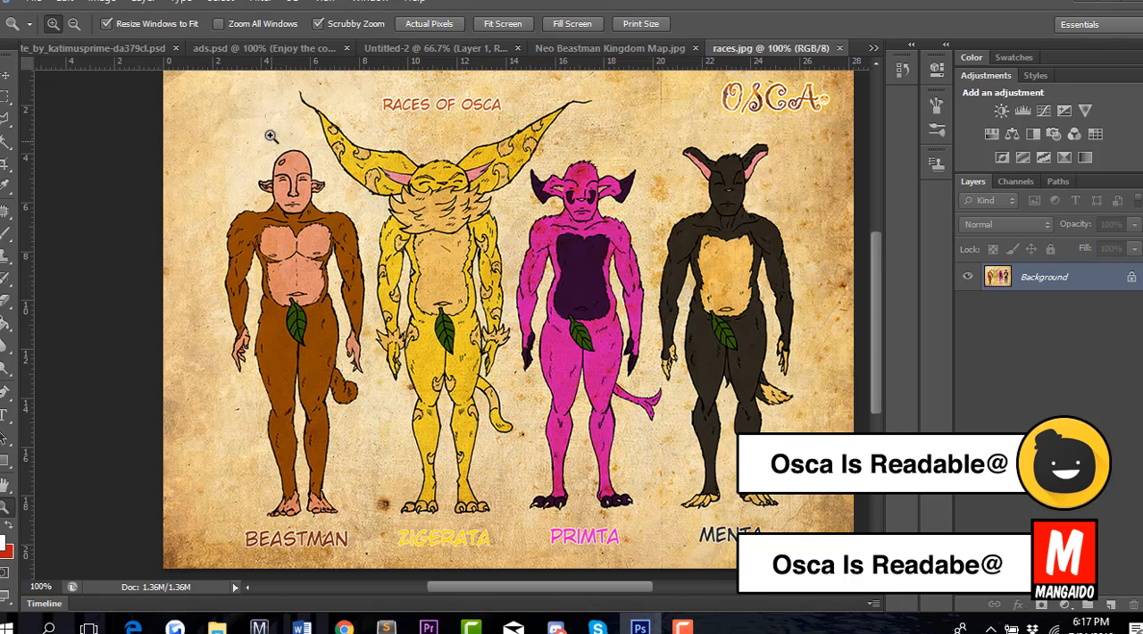
mouse_move(239, 239)
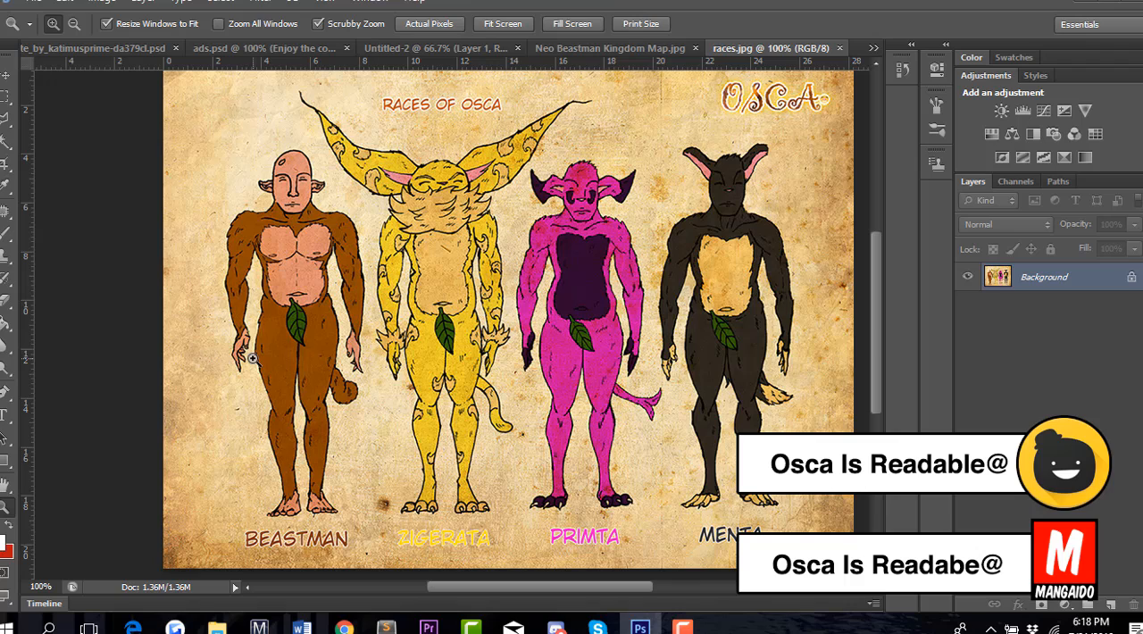
mouse_move(311, 241)
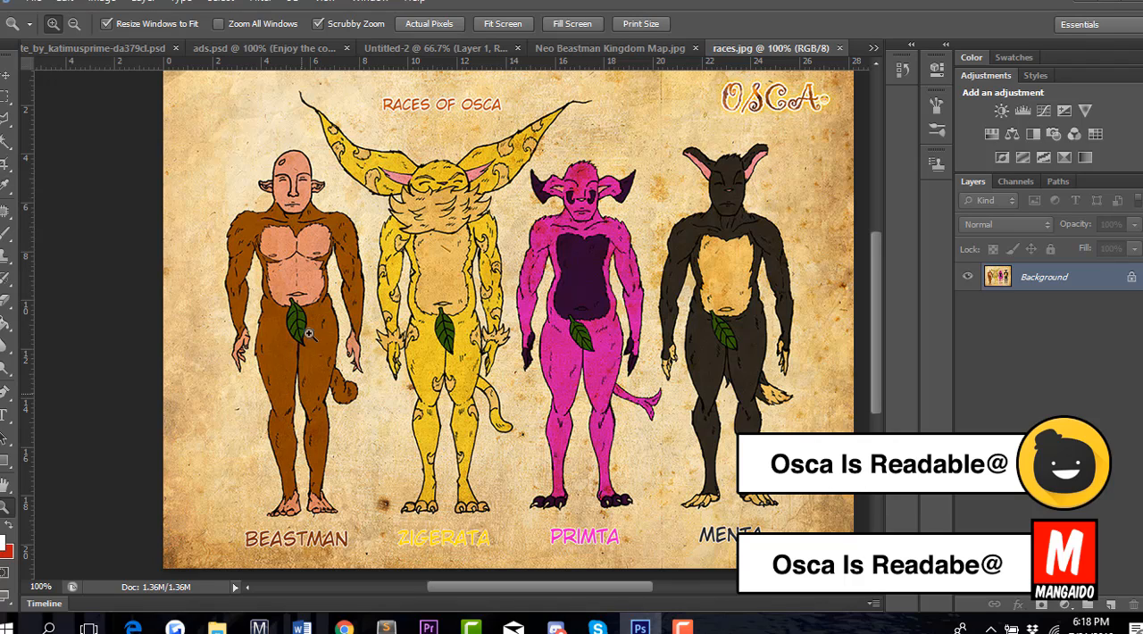
mouse_move(443, 241)
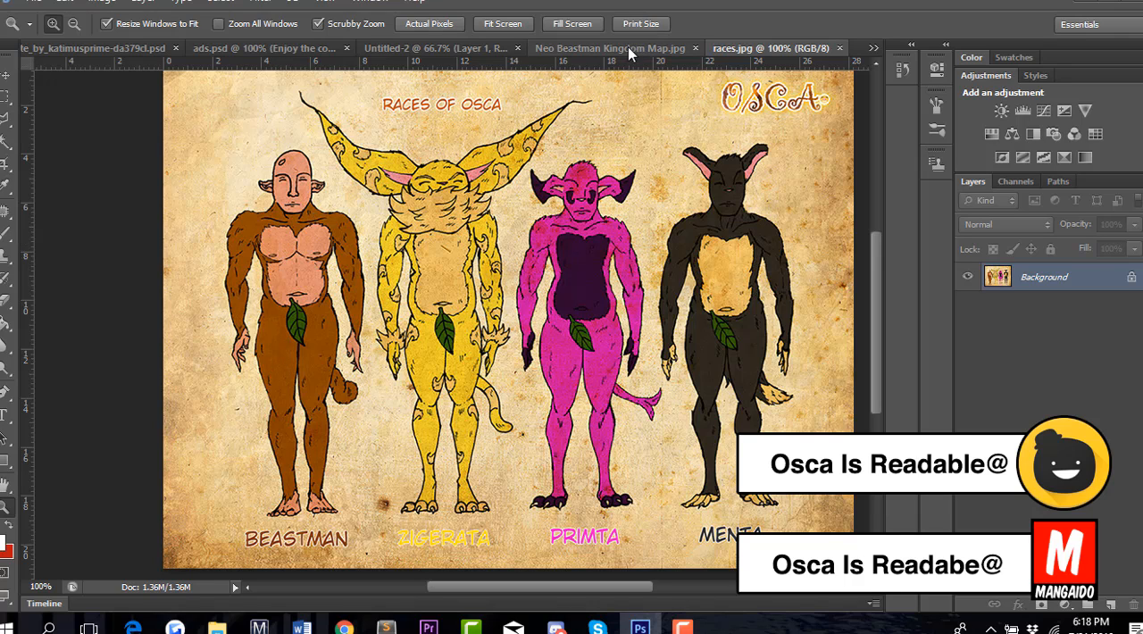
- Switch to the races.jpg document showing the Races of Osca sheet
left_click(611, 47)
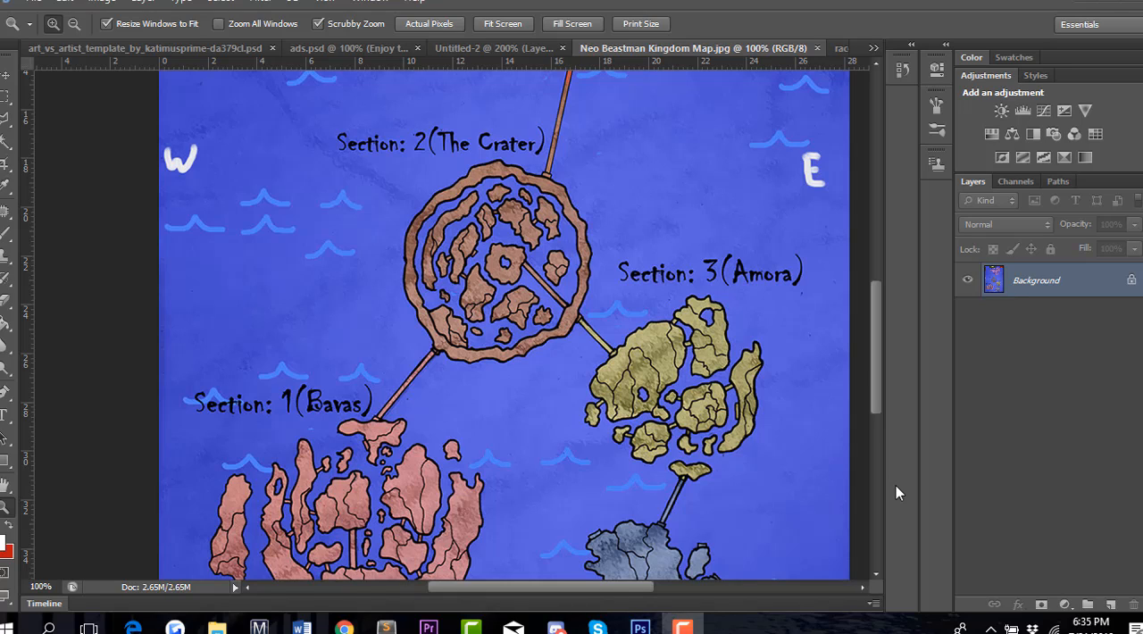
mouse_move(596, 296)
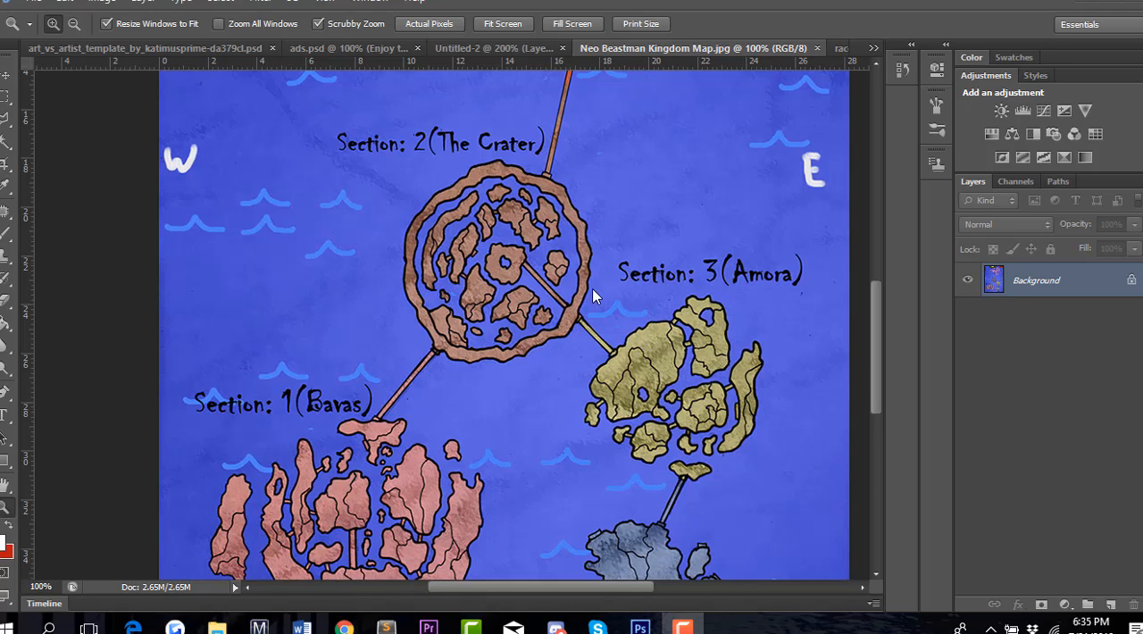
mouse_move(514, 140)
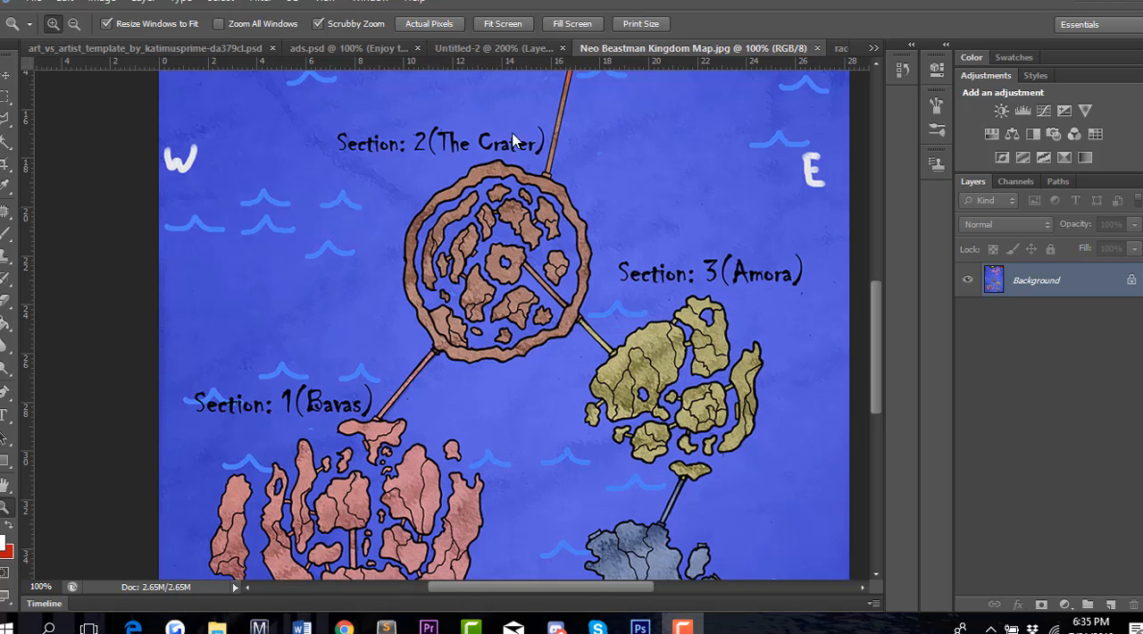
mouse_move(533, 132)
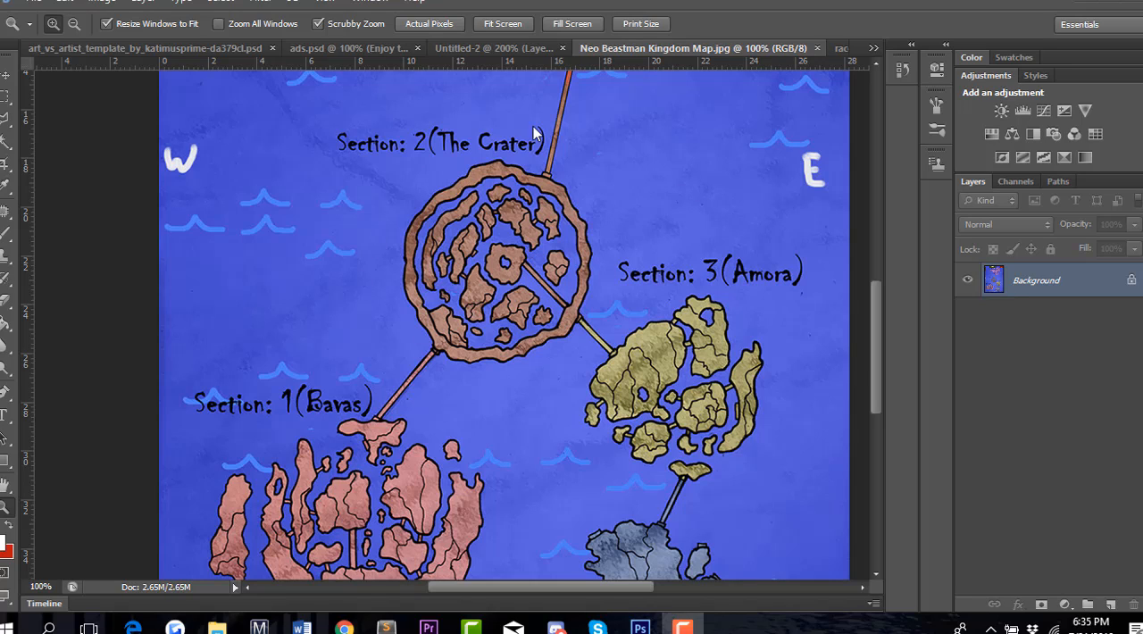
mouse_move(453, 194)
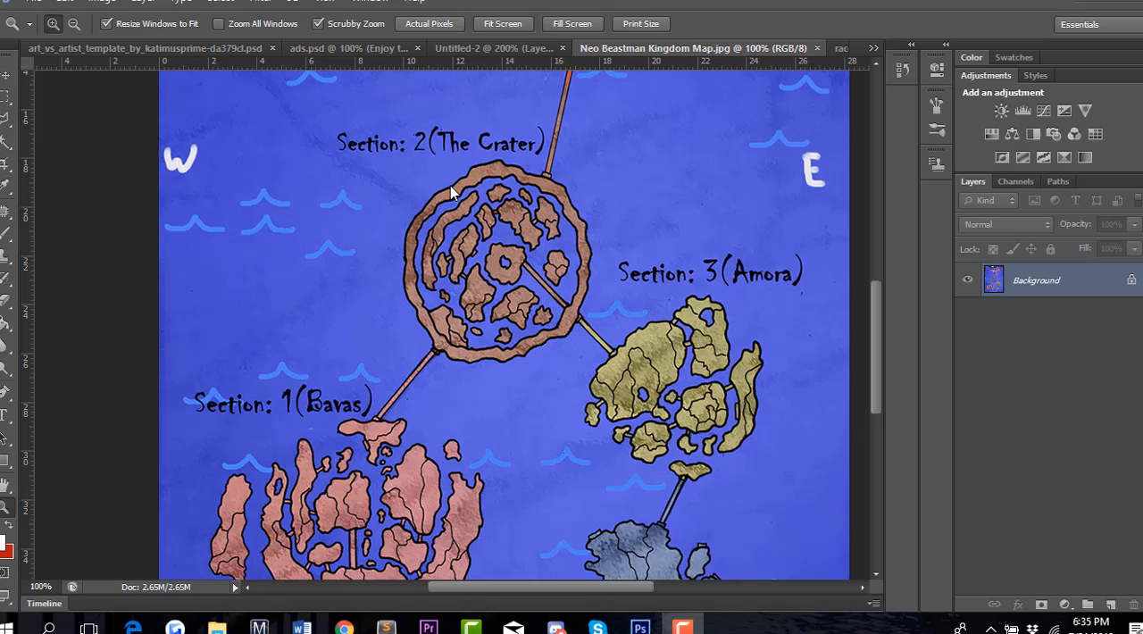
mouse_move(332, 429)
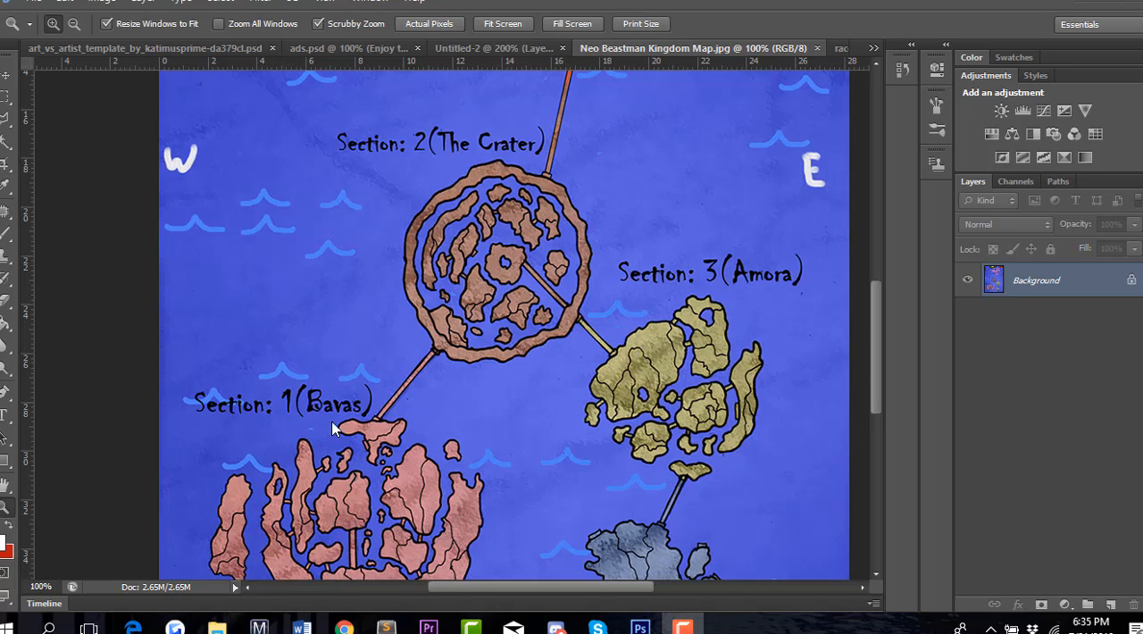
mouse_move(325, 439)
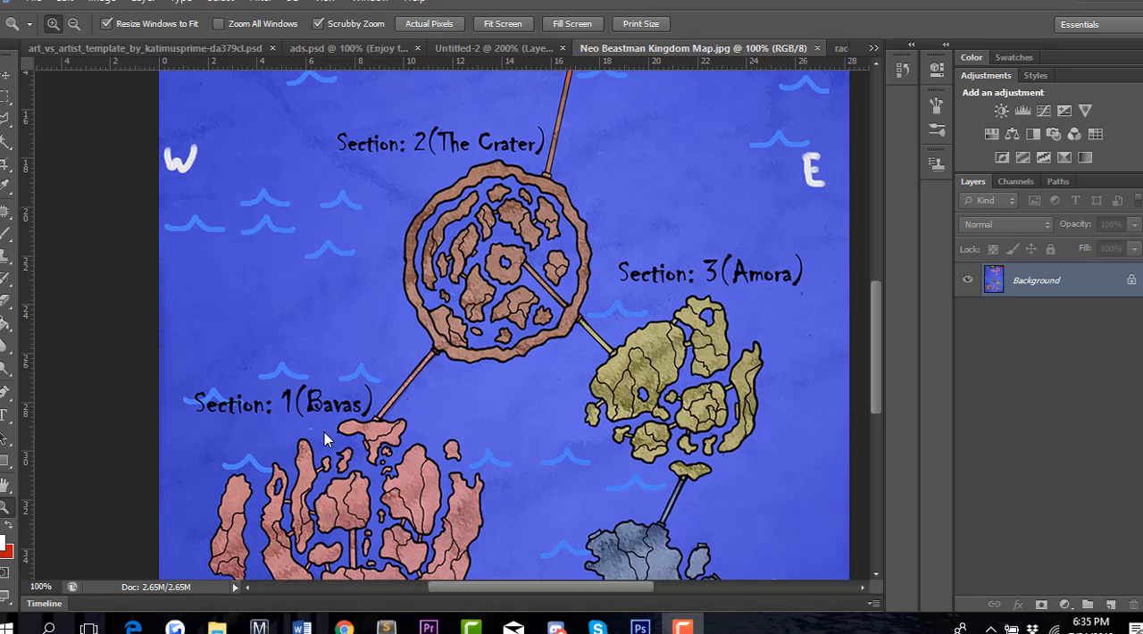
mouse_move(373, 425)
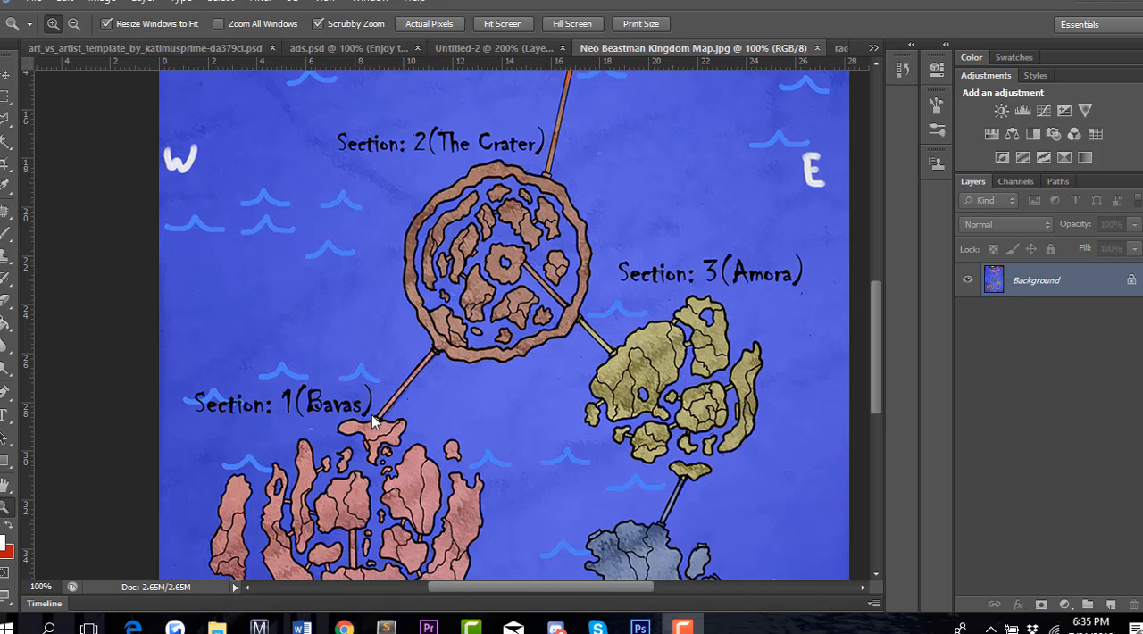
mouse_move(600, 348)
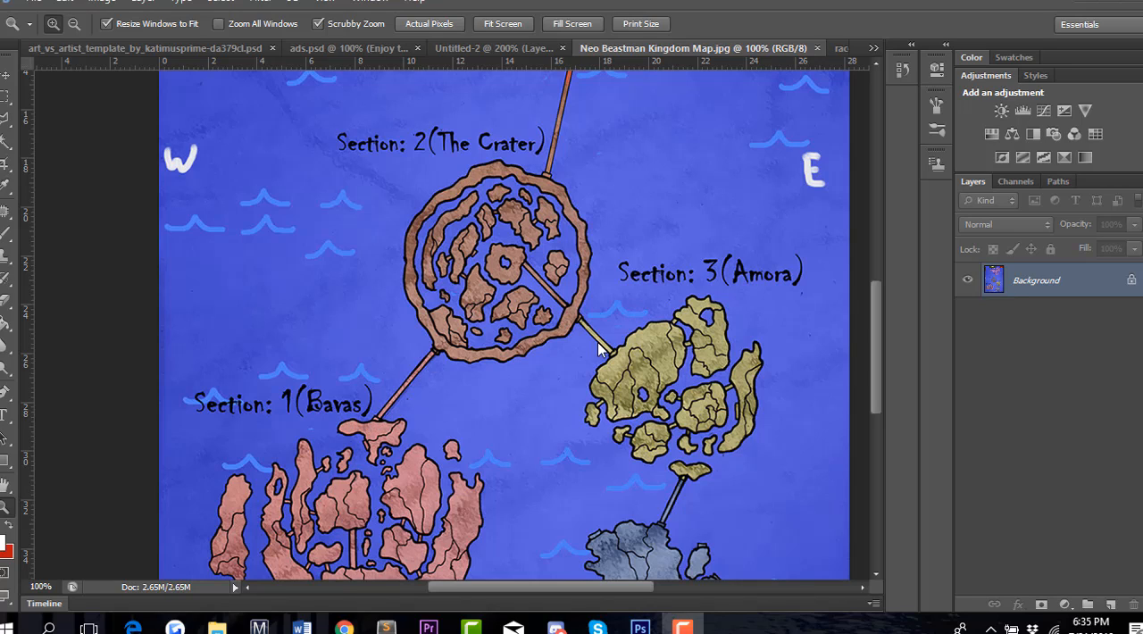
mouse_move(621, 341)
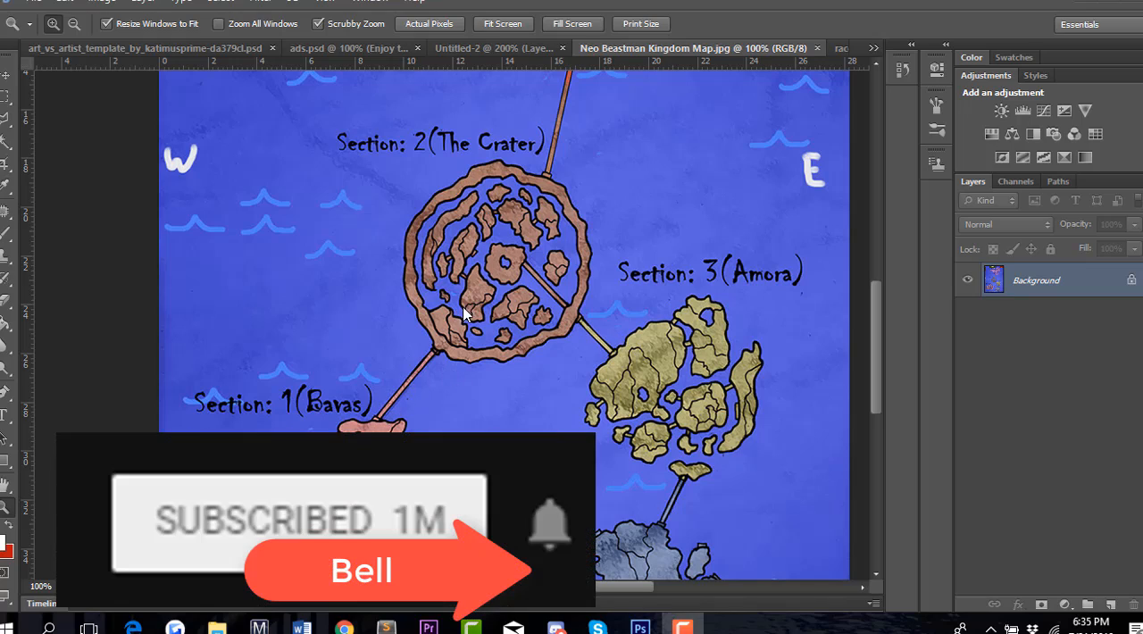
mouse_move(382, 420)
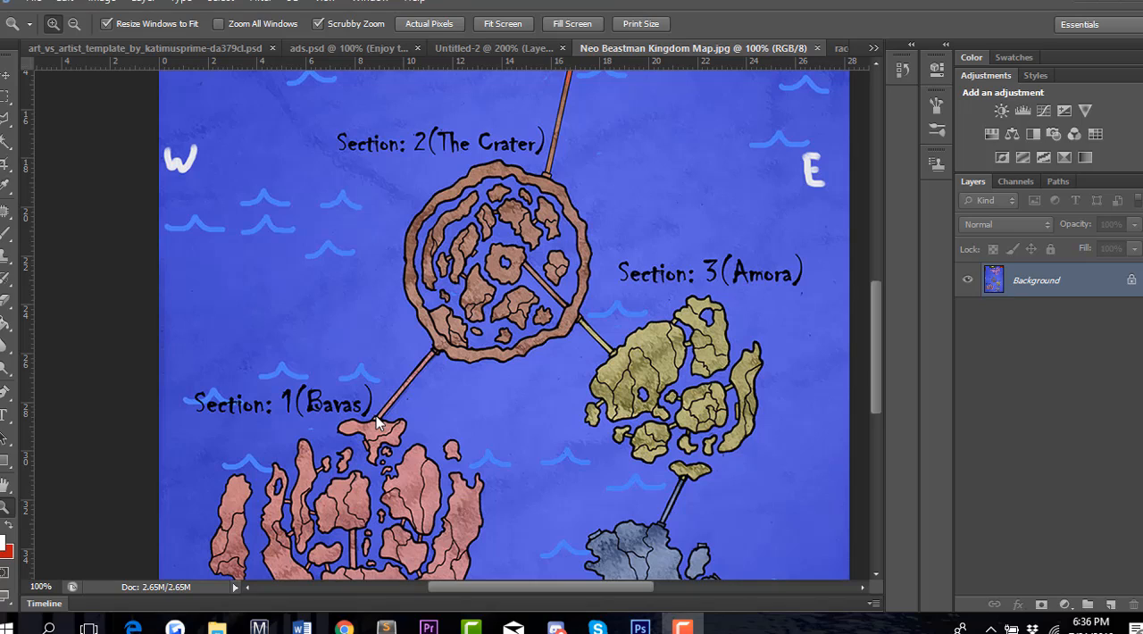
mouse_move(373, 432)
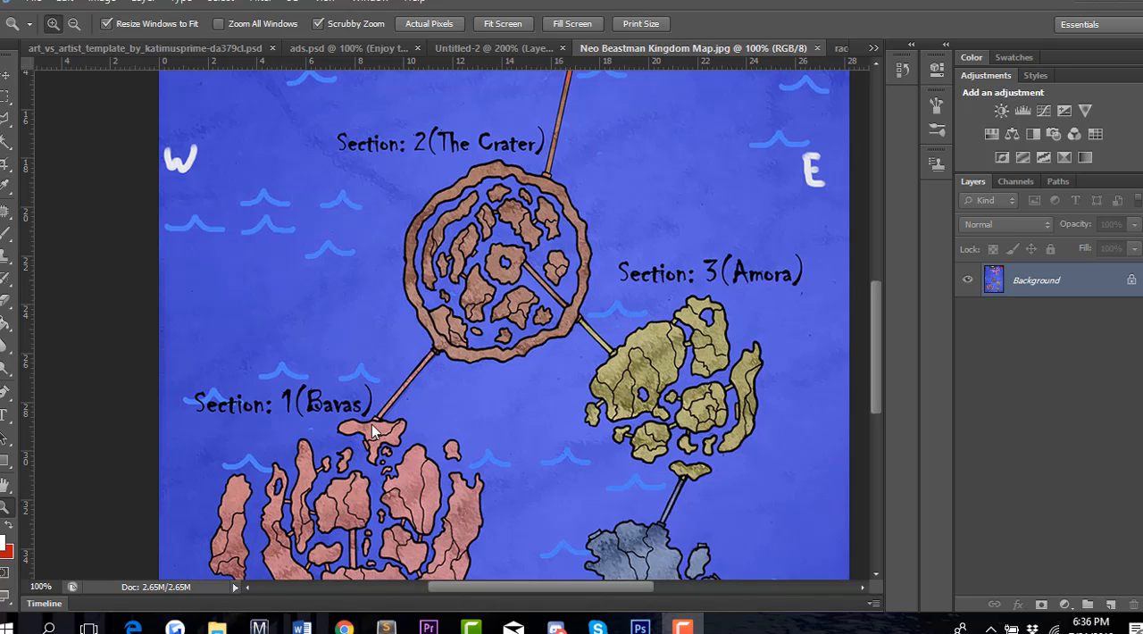
mouse_move(427, 375)
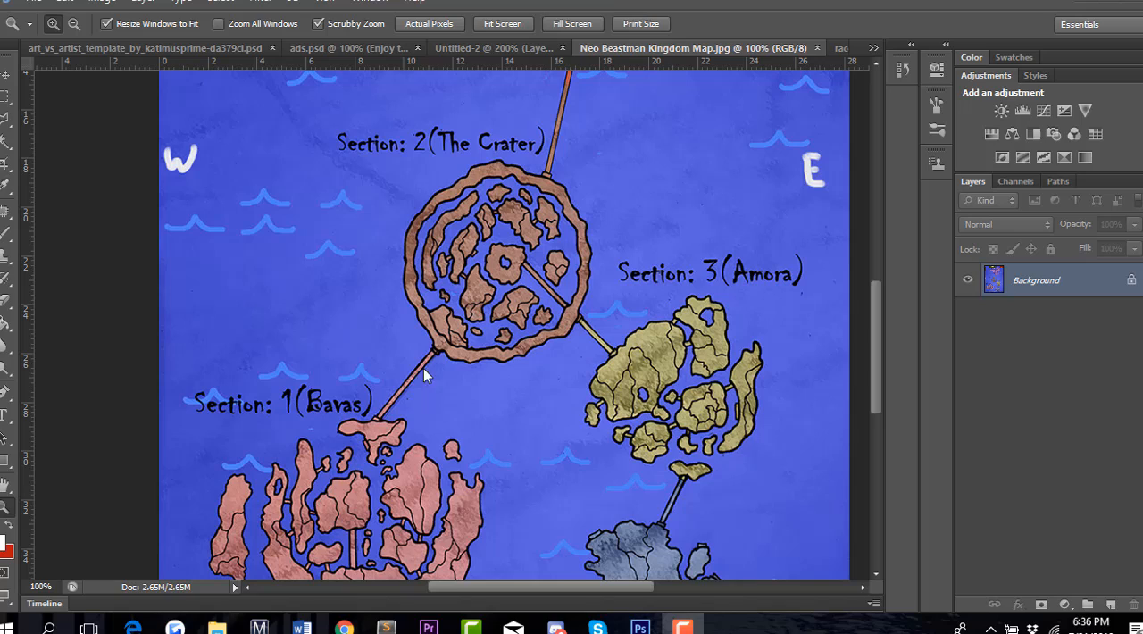
mouse_move(472, 361)
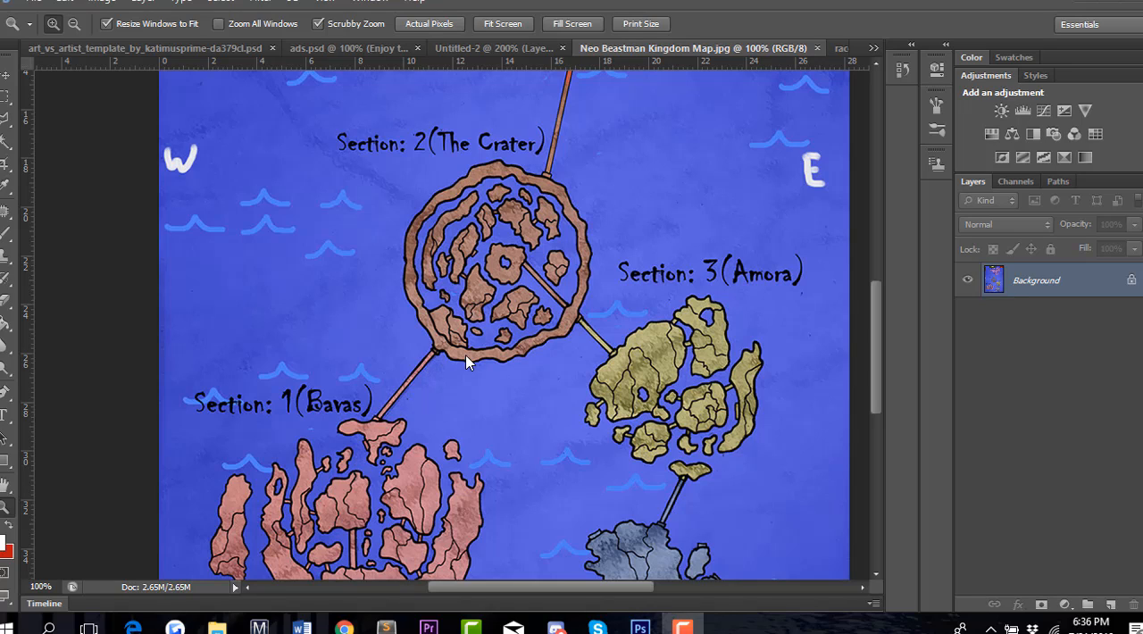
mouse_move(649, 447)
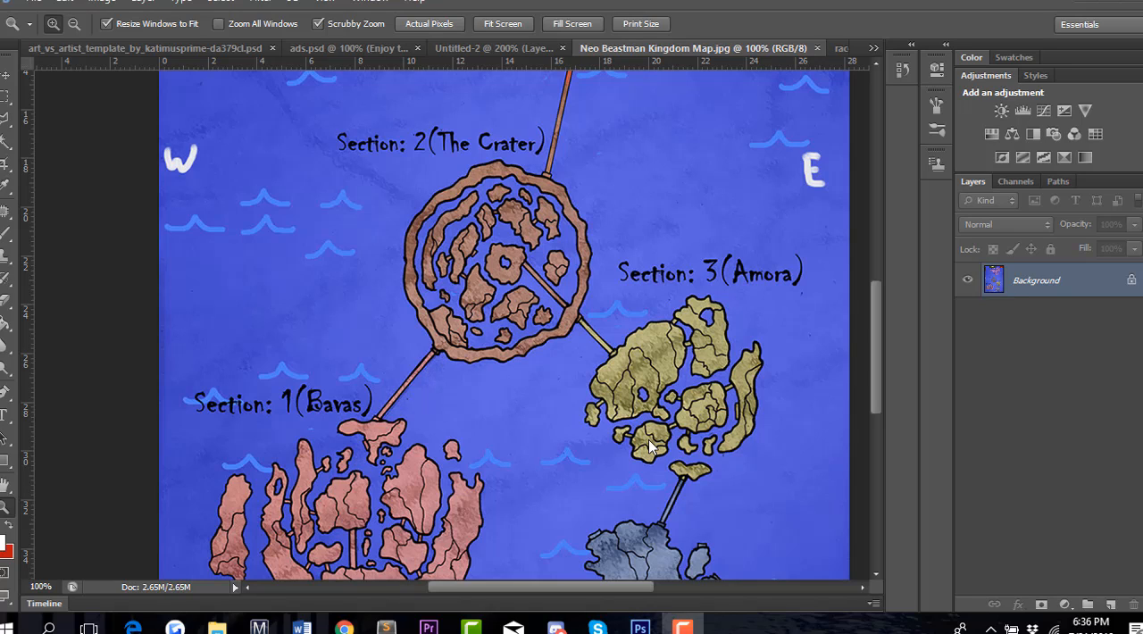